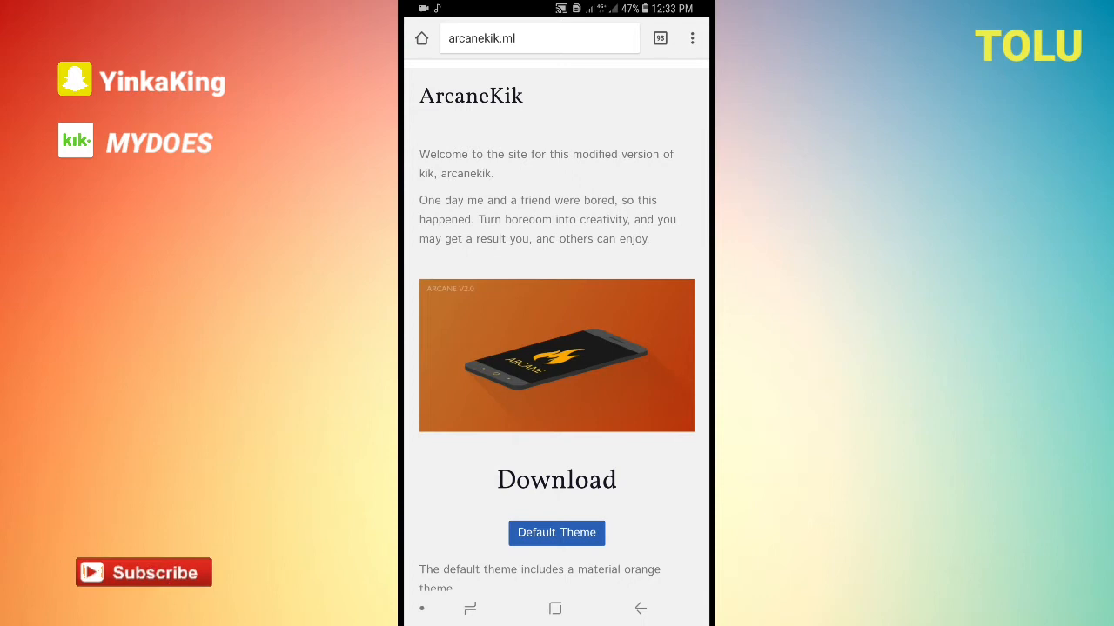
Continue to the Dropbox website and download ogdark.apk, confirming the download prompt.
scroll("down", 3)
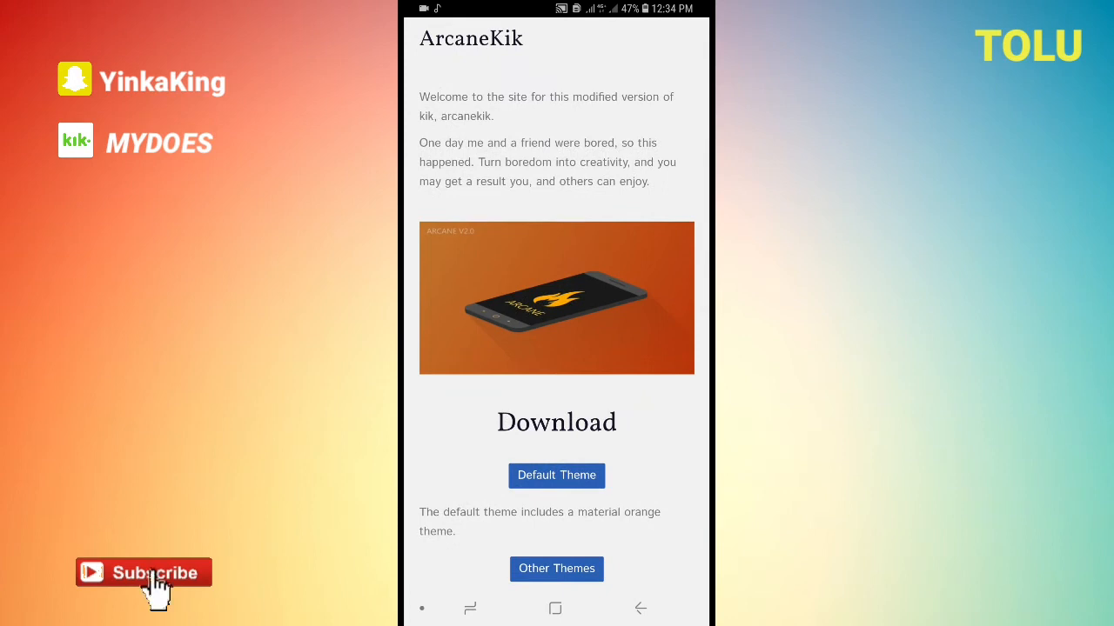
scroll("down", 3)
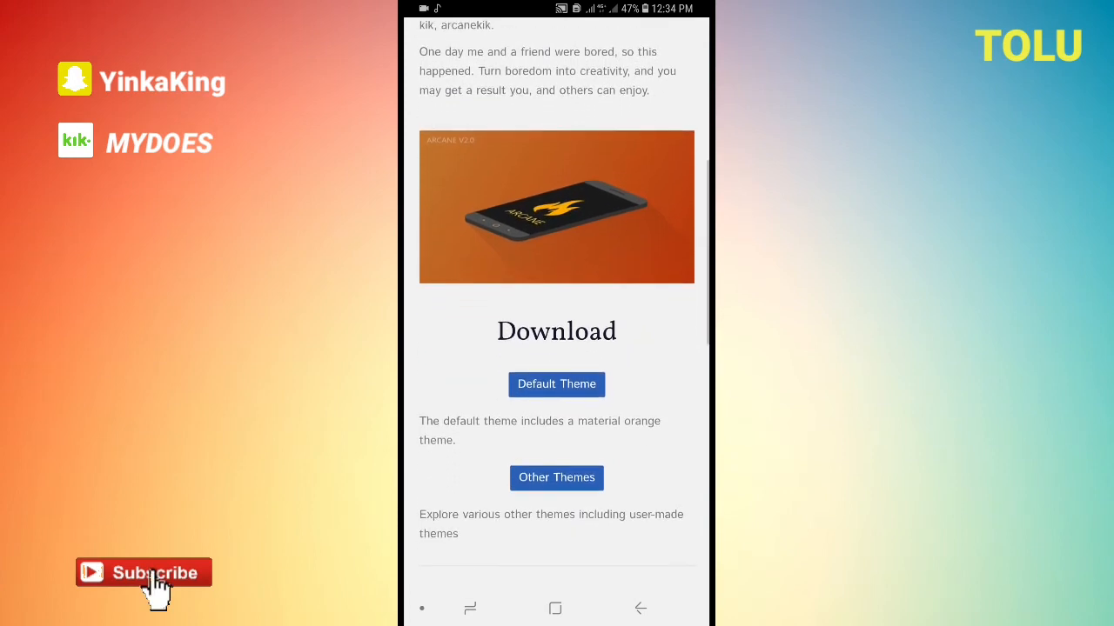
scroll("down", 3)
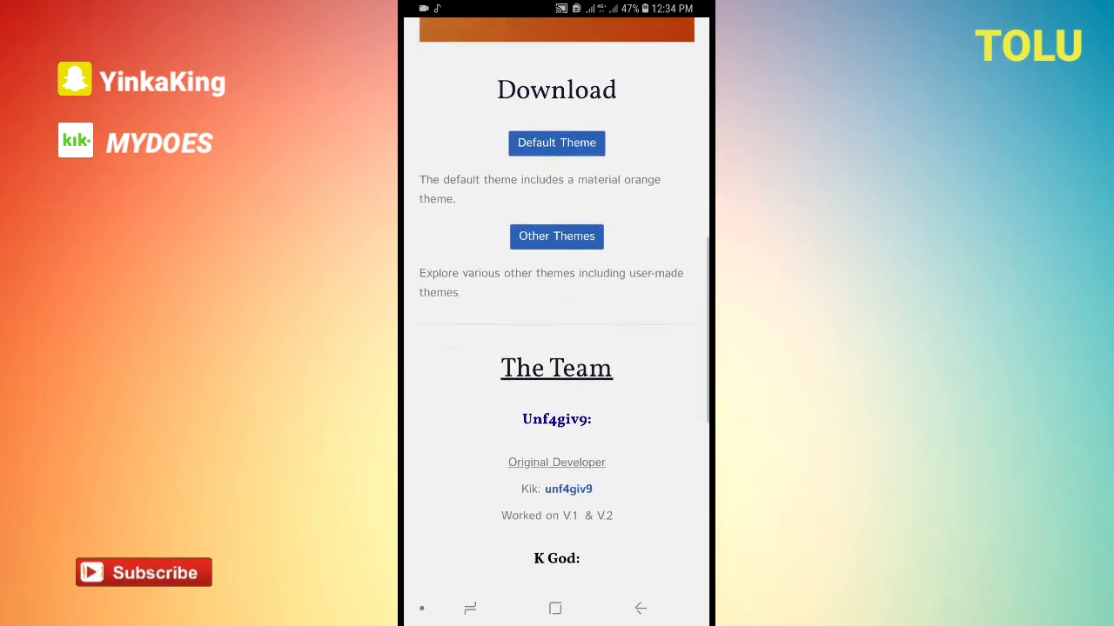
scroll("down", 3)
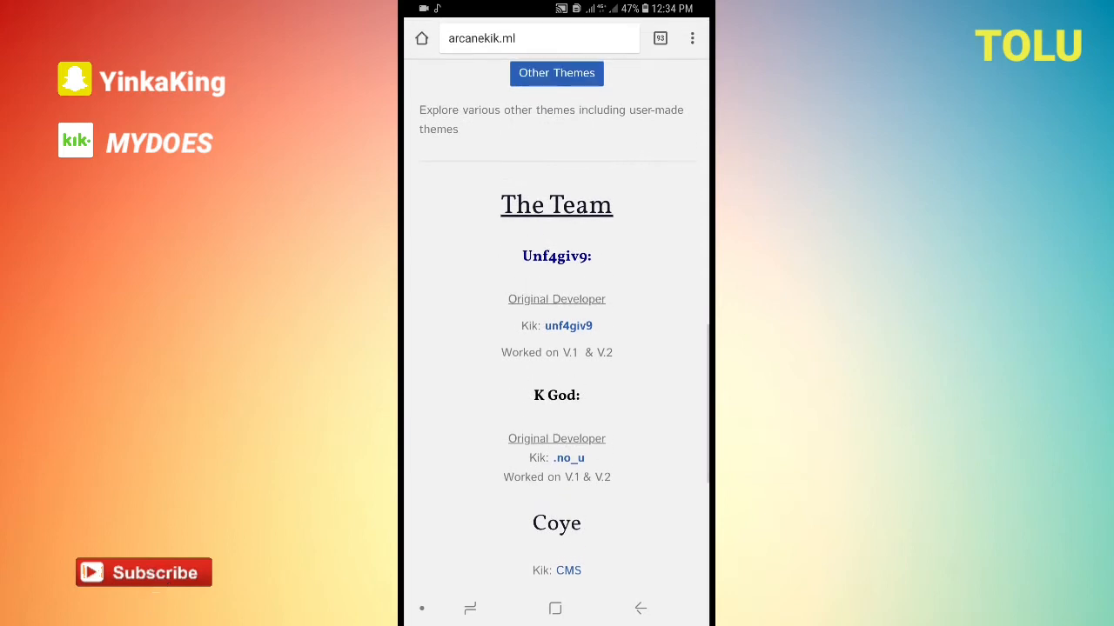
scroll("up", 3)
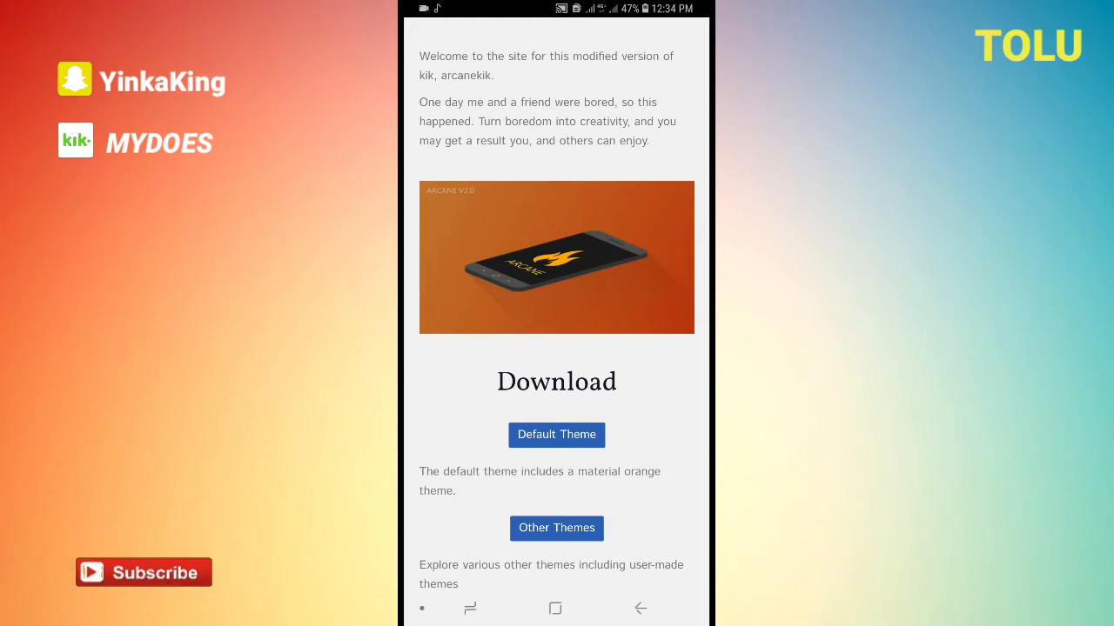
left_click(557, 435)
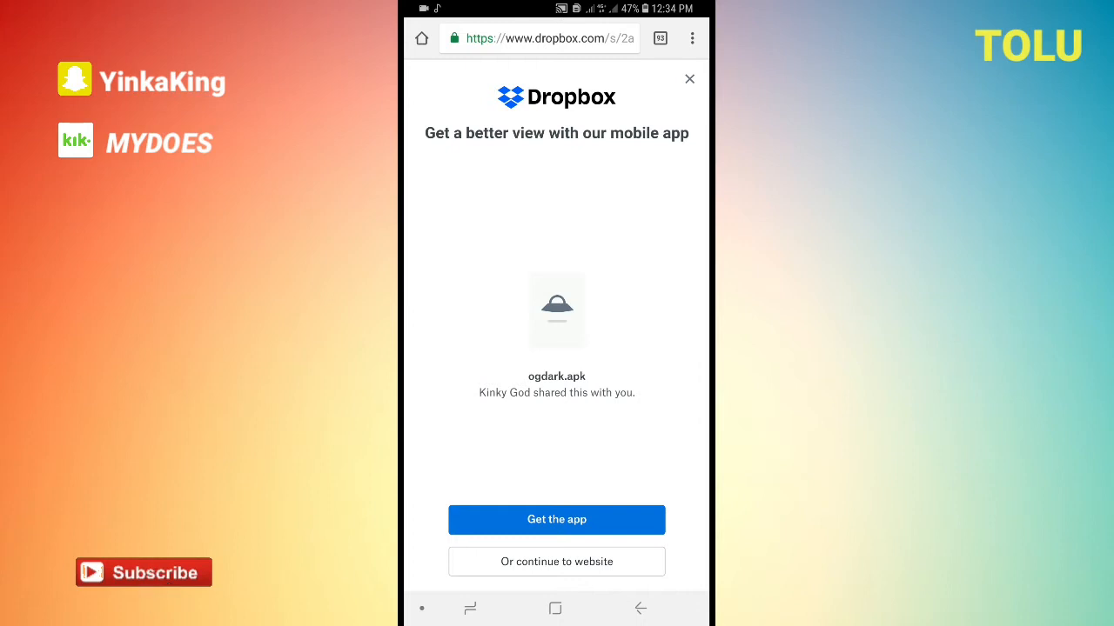
mouse_move(155, 588)
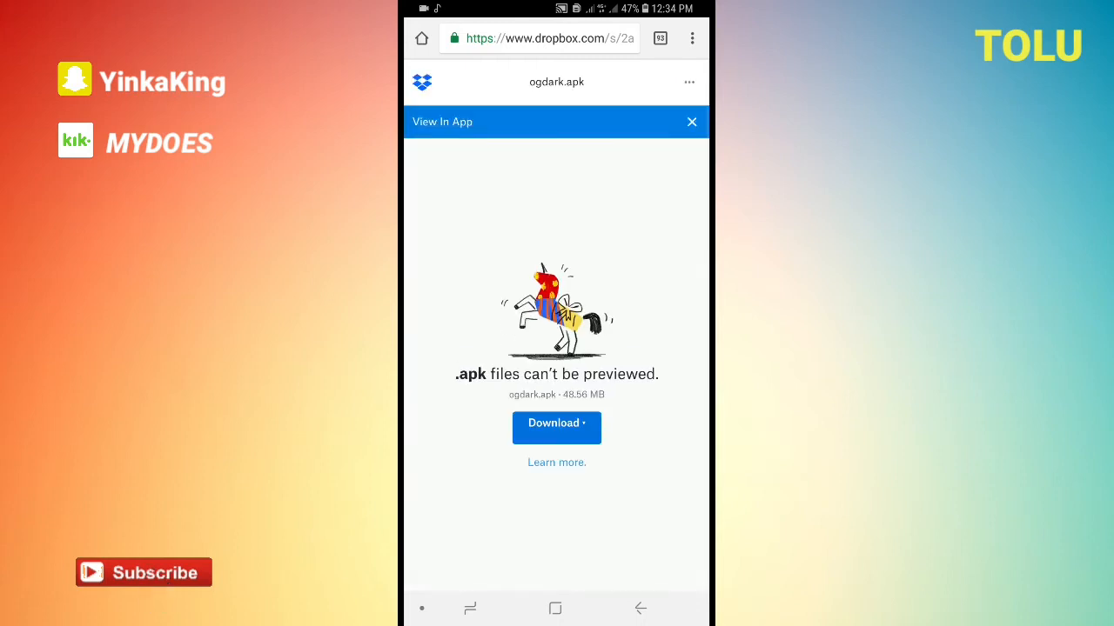
left_click(557, 428)
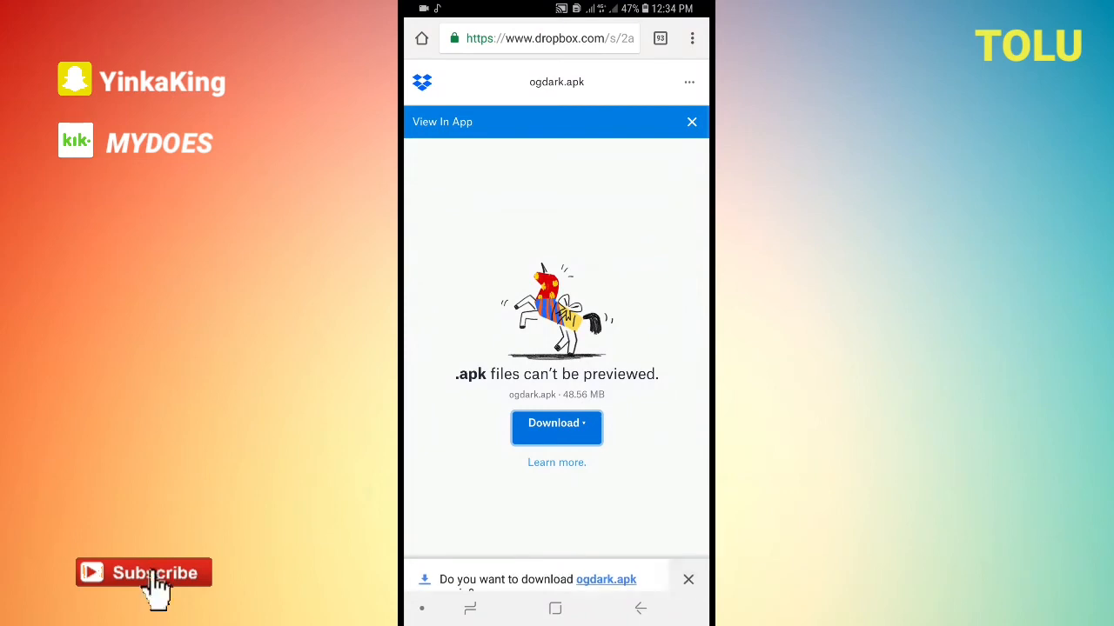
left_click(689, 580)
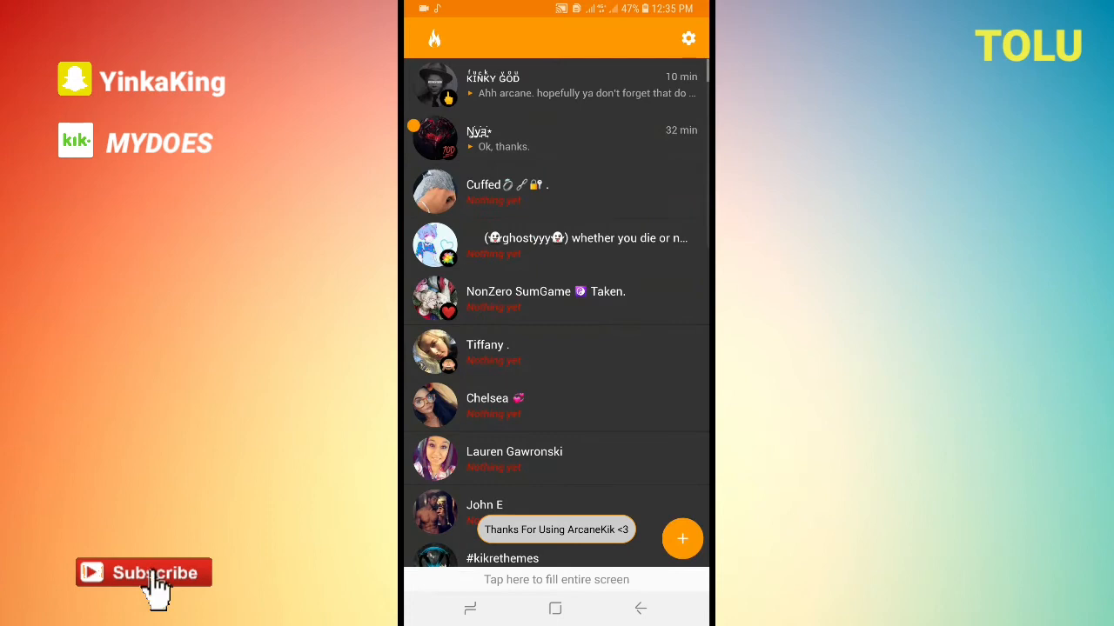
Reach Settings > Modifications > Info showing Kik 12.0.0.19400 and Arcane 1.0.
left_click(689, 39)
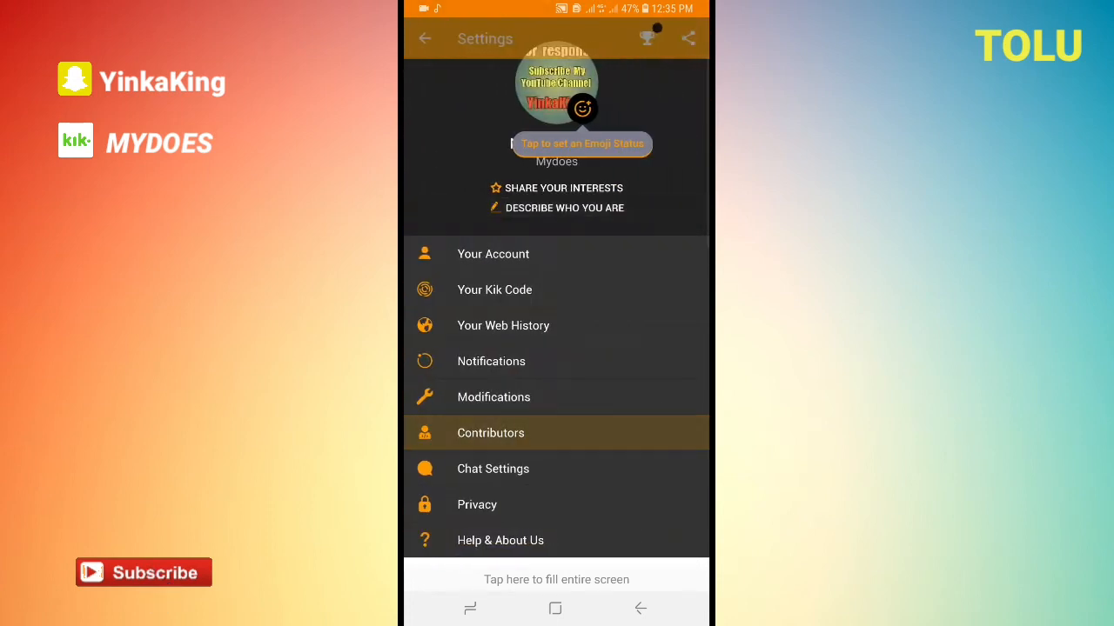
left_click(494, 397)
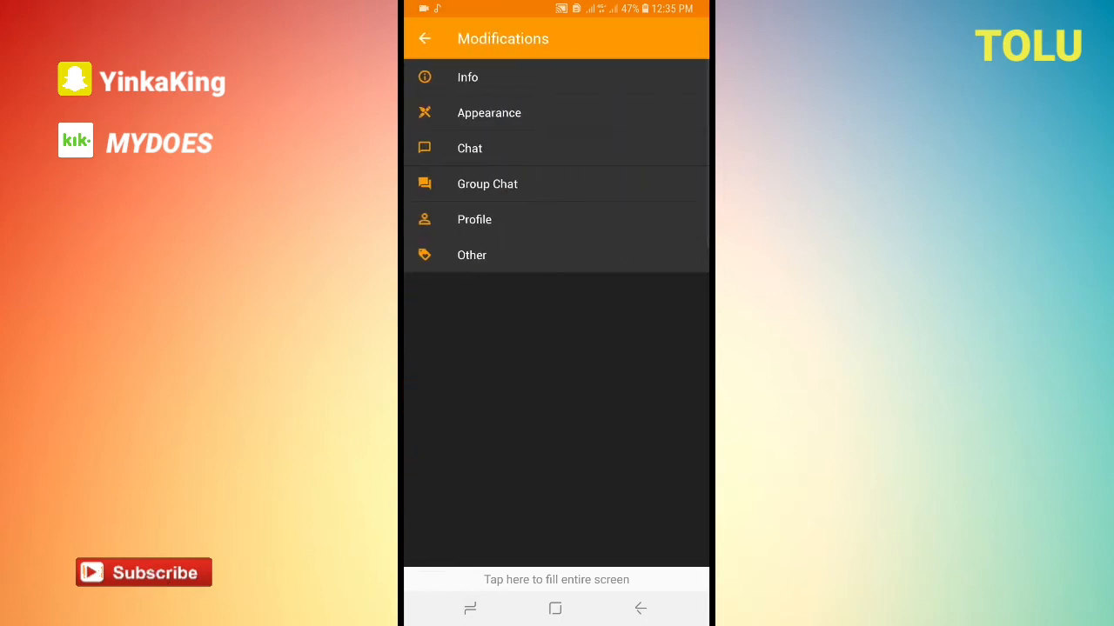
mouse_move(157, 583)
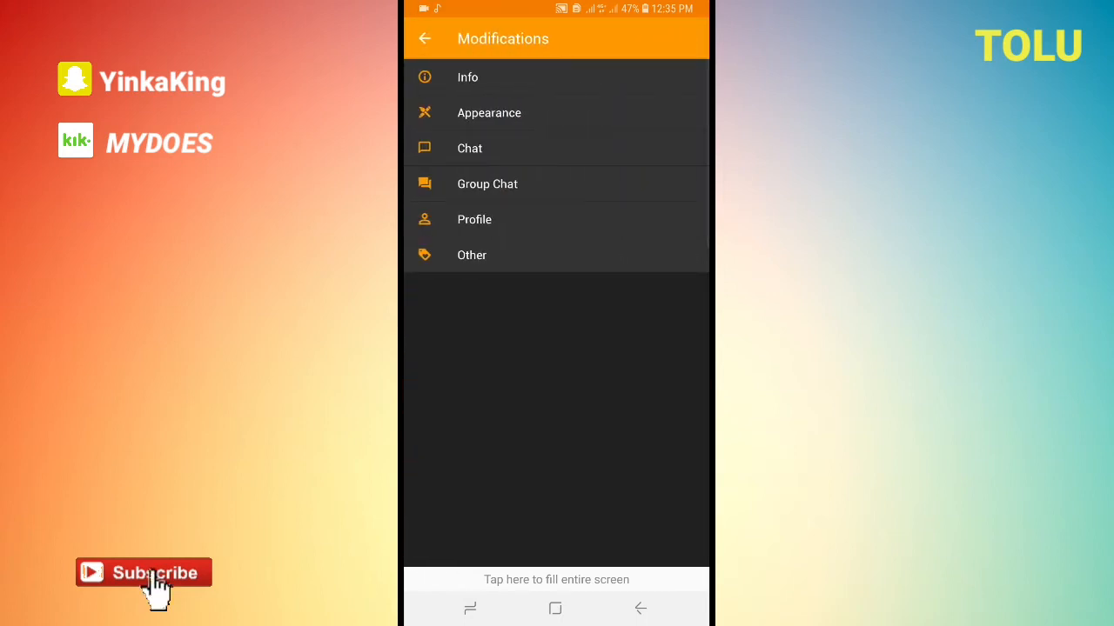
left_click(466, 77)
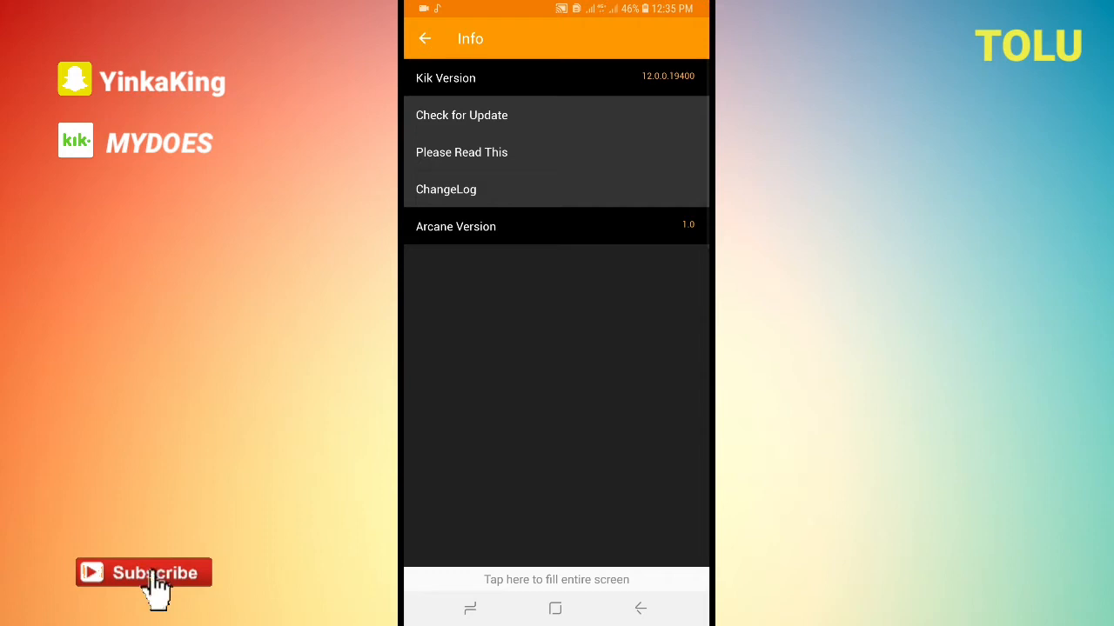
Run Check for Update, acknowledge the no-update notice with GOT IT!
left_click(461, 115)
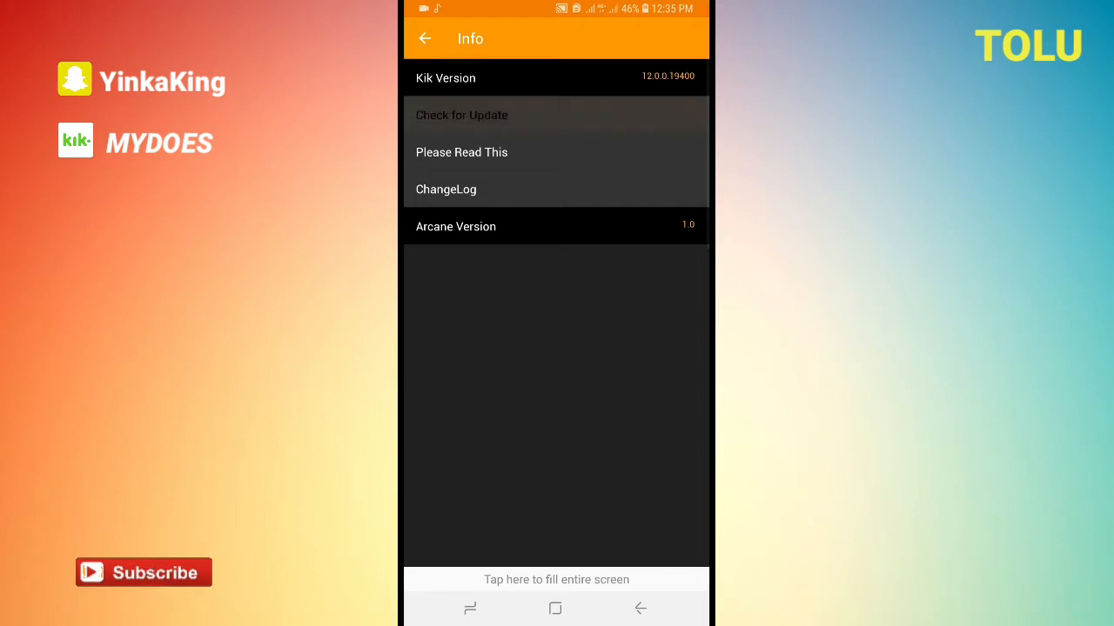
left_click(461, 115)
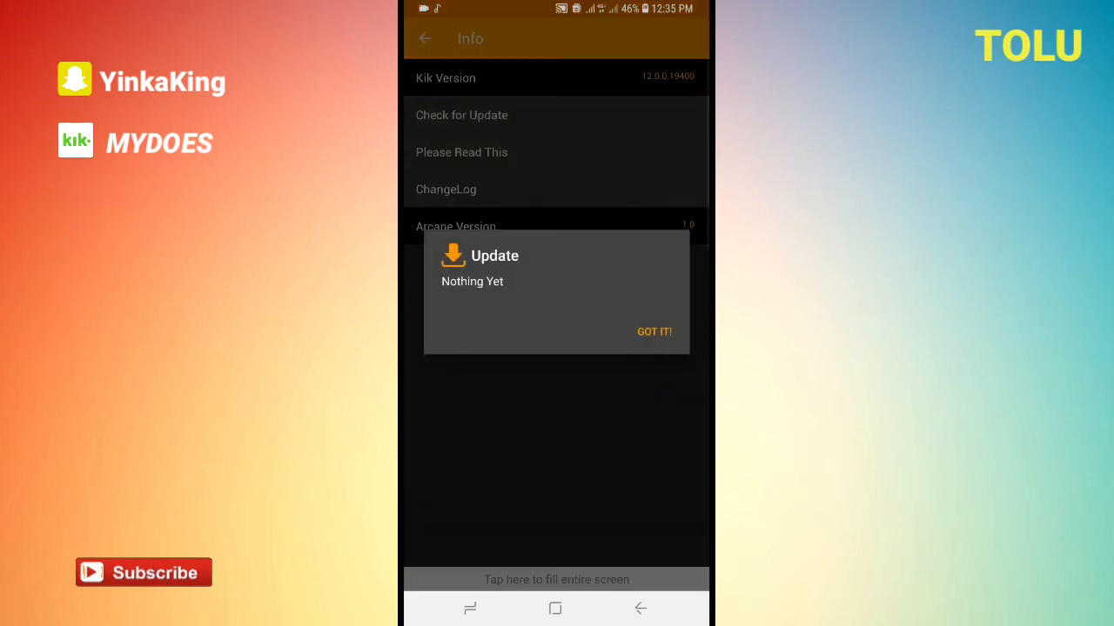
left_click(654, 330)
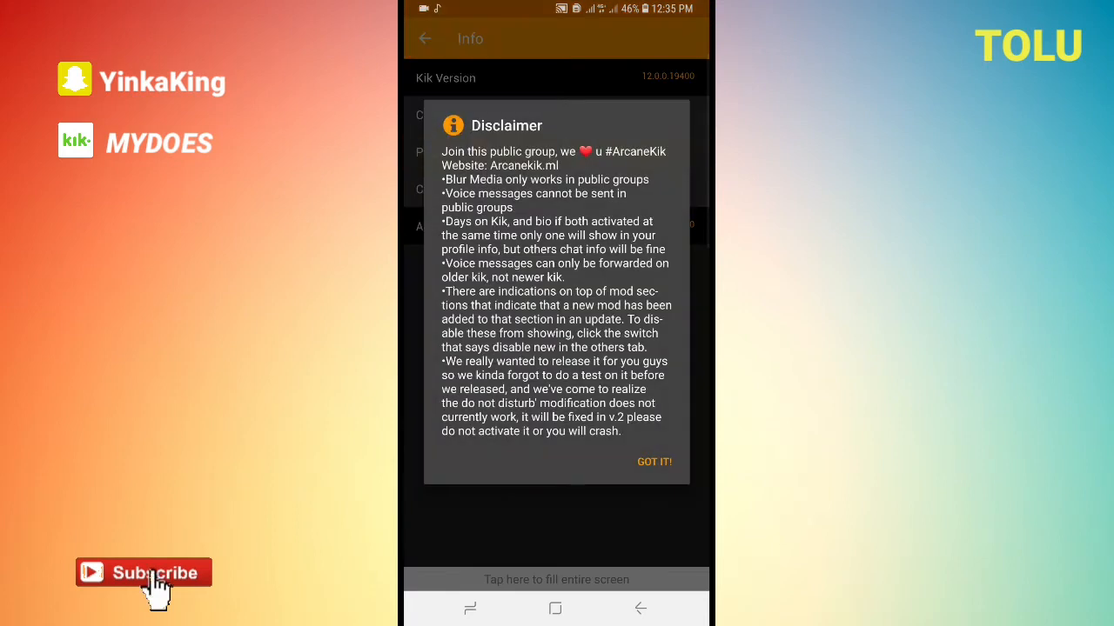
Dismiss the Disclaimer dialog with GOT IT!
left_click(654, 461)
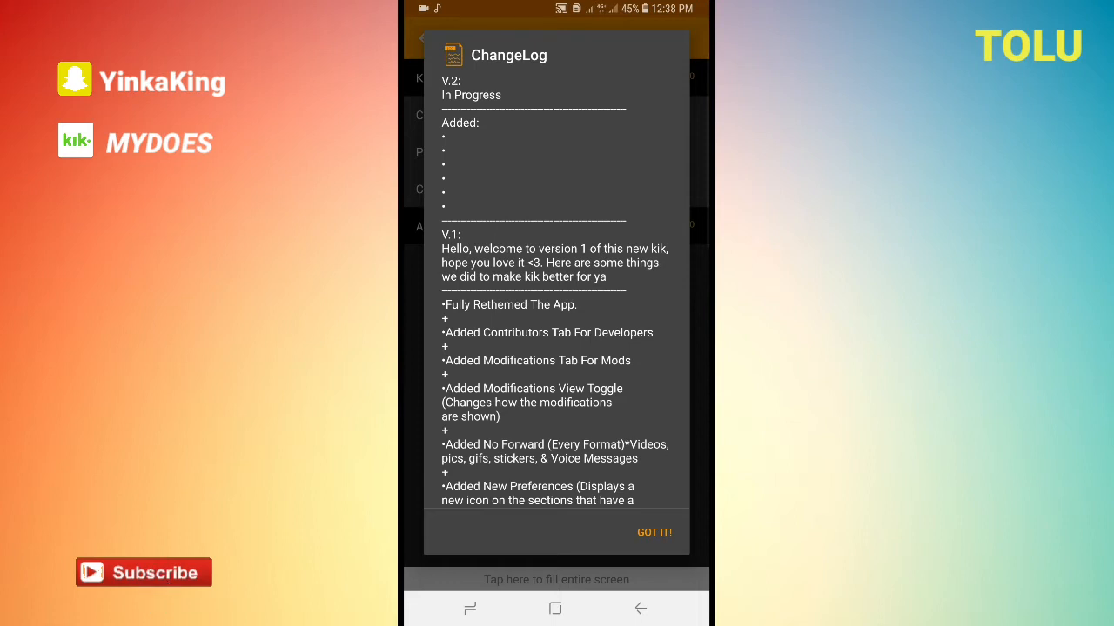
Scroll the ChangeLog to its end covering V.2 and V.1 additions, then dismiss it with GOT IT!
scroll("down", 3)
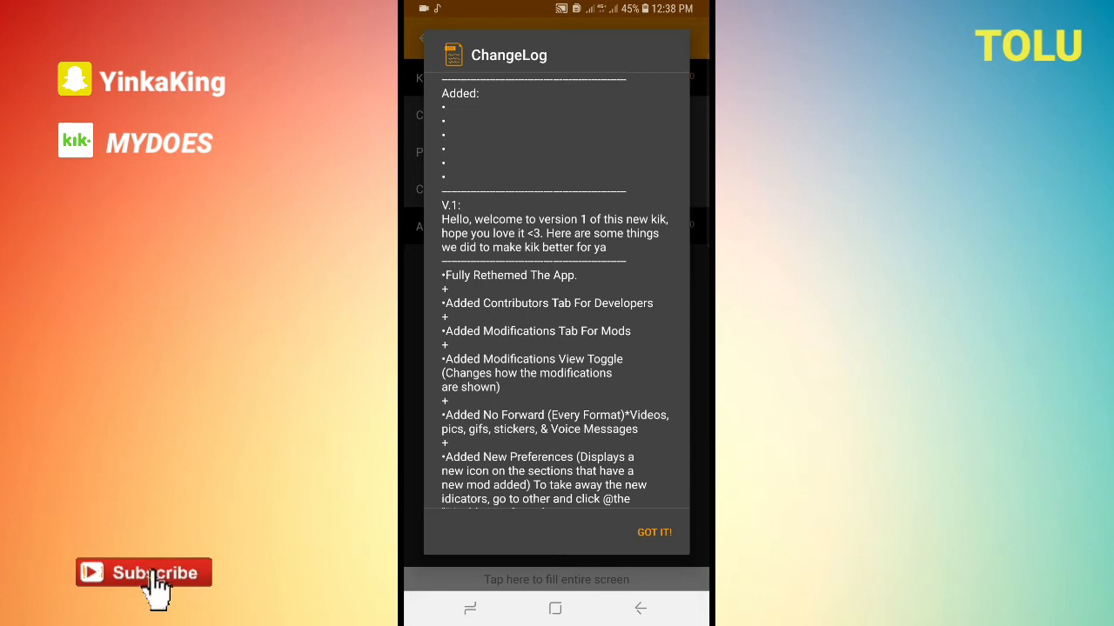
scroll("down", 3)
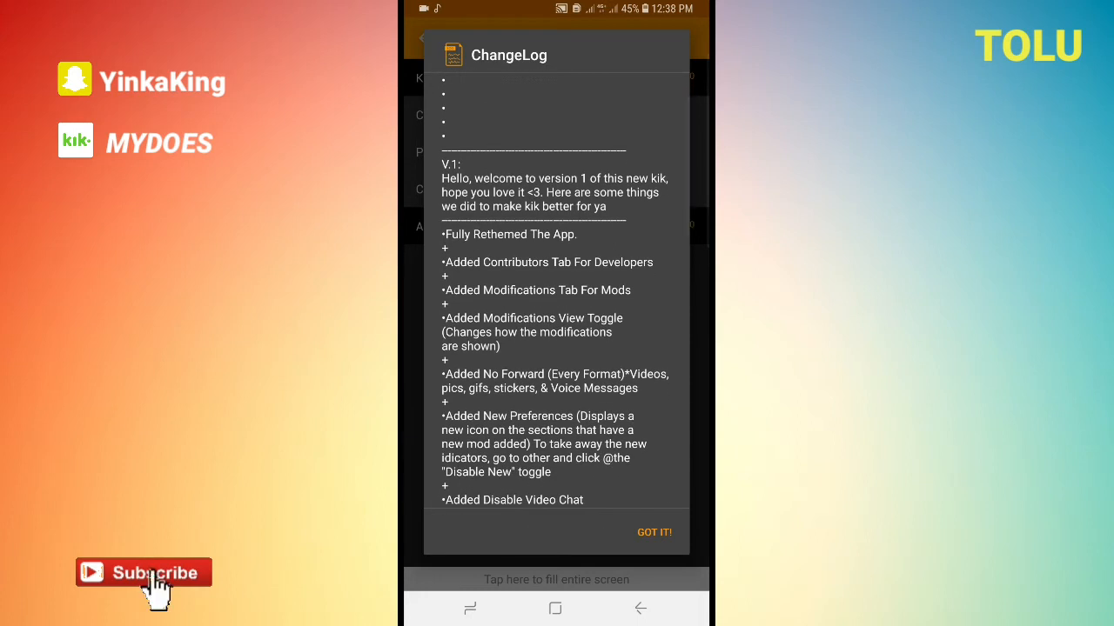
scroll("down", 3)
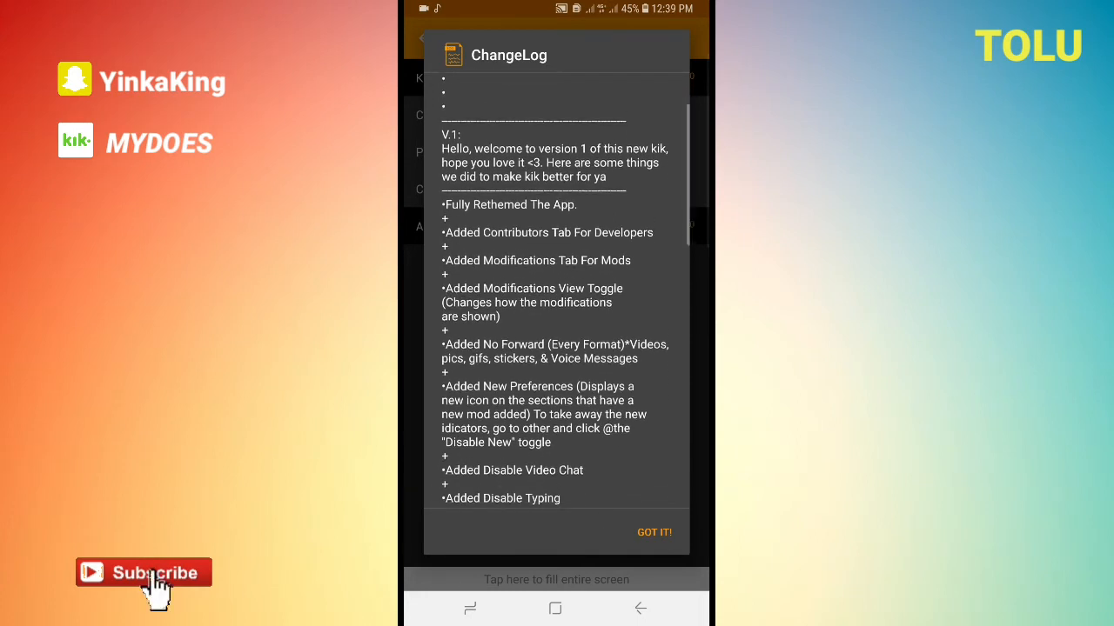
scroll("down", 3)
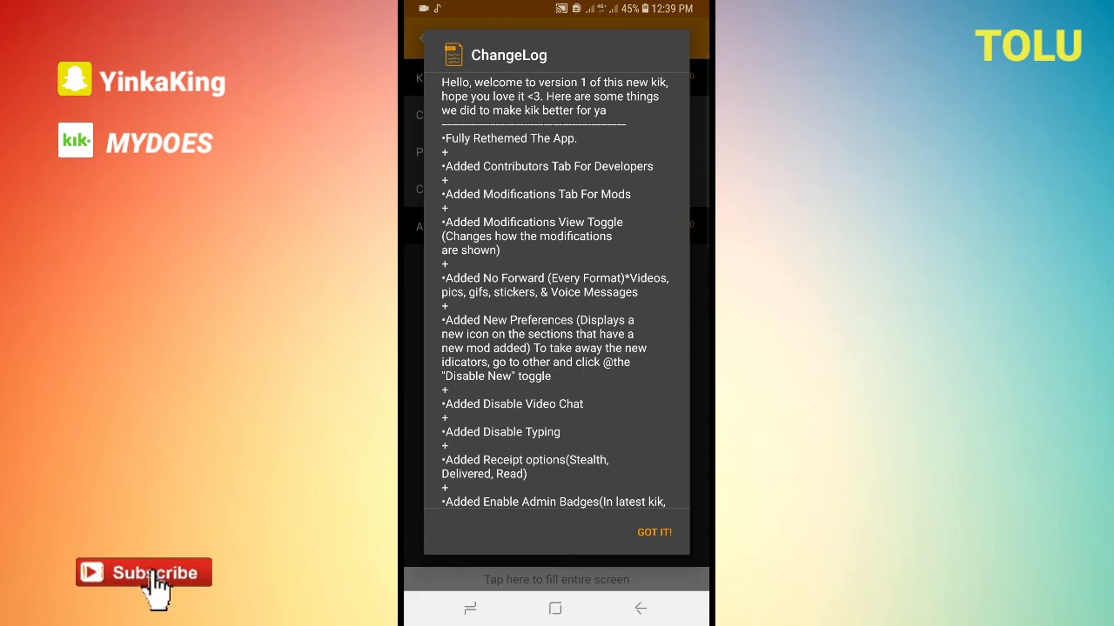
scroll("down", 3)
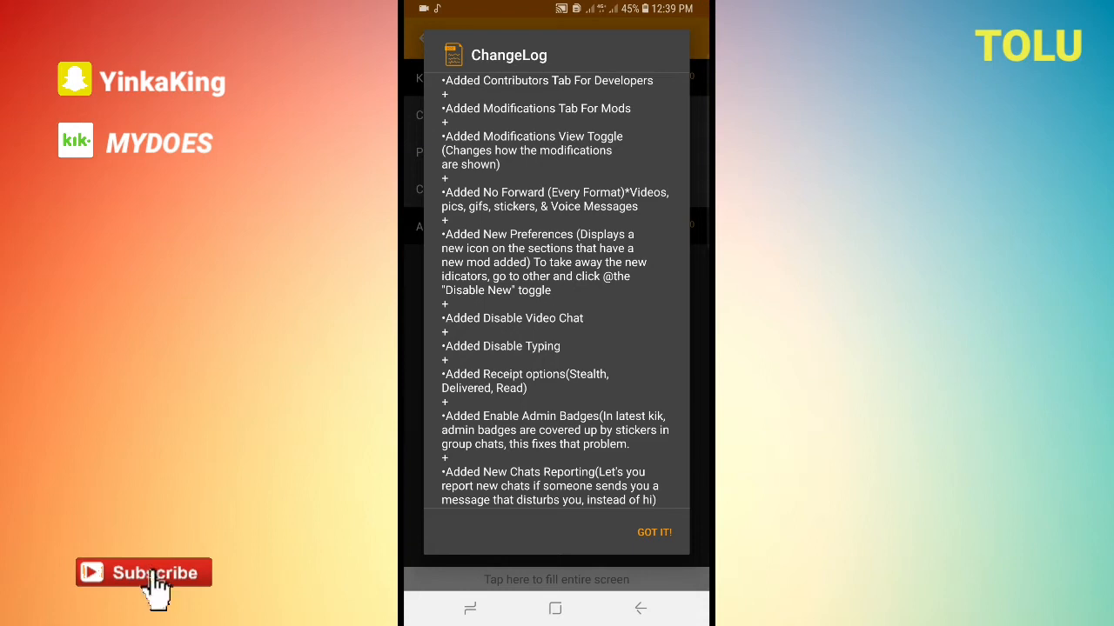
scroll("down", 3)
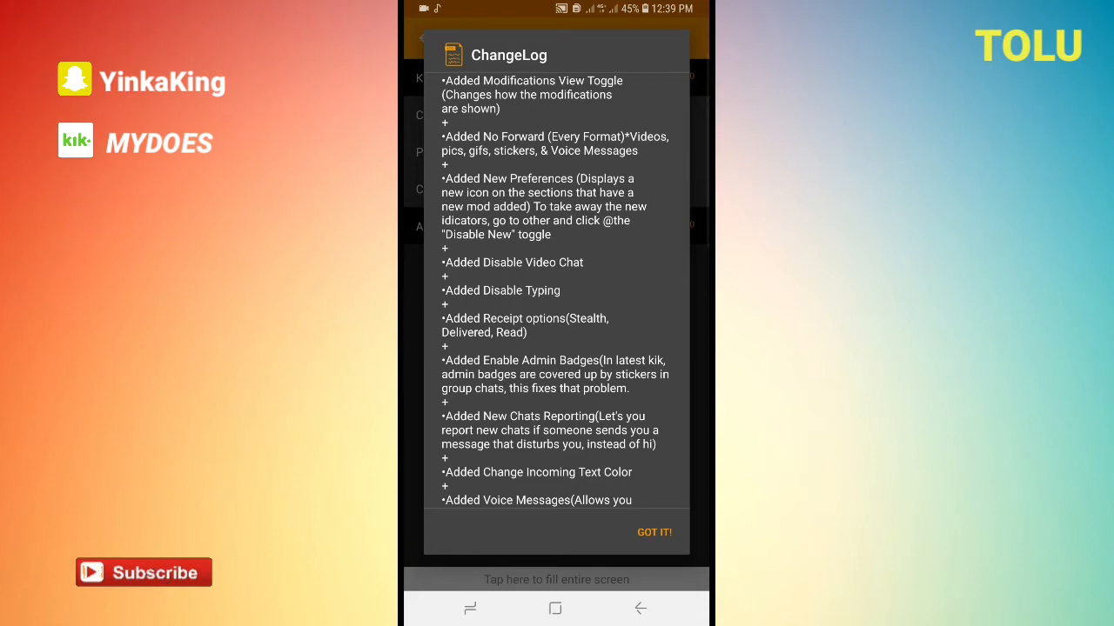
mouse_move(157, 591)
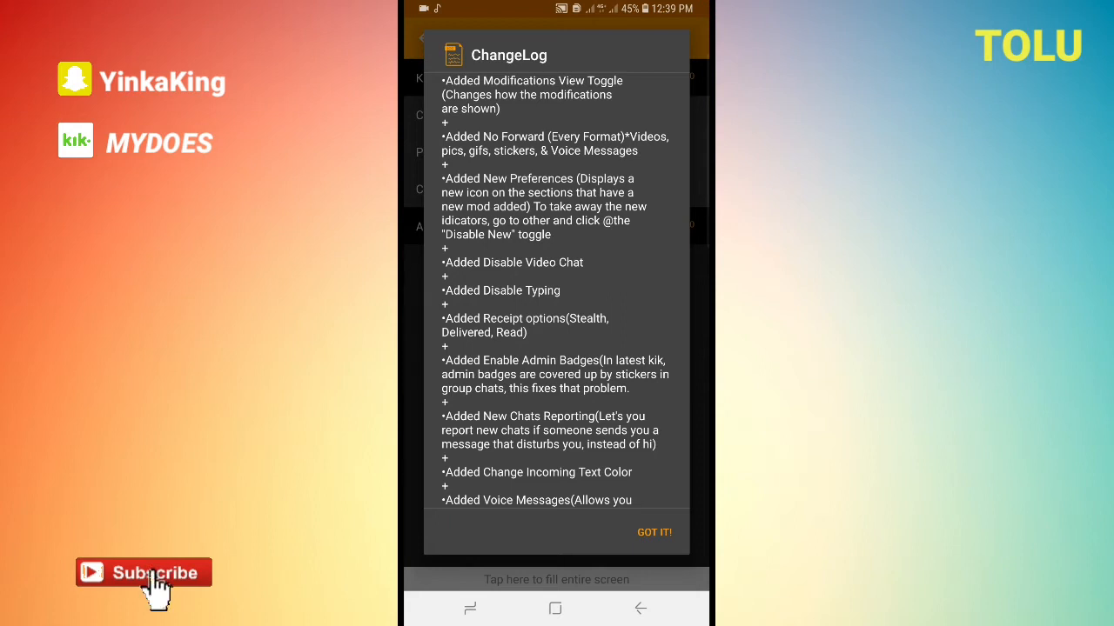
scroll("down", 3)
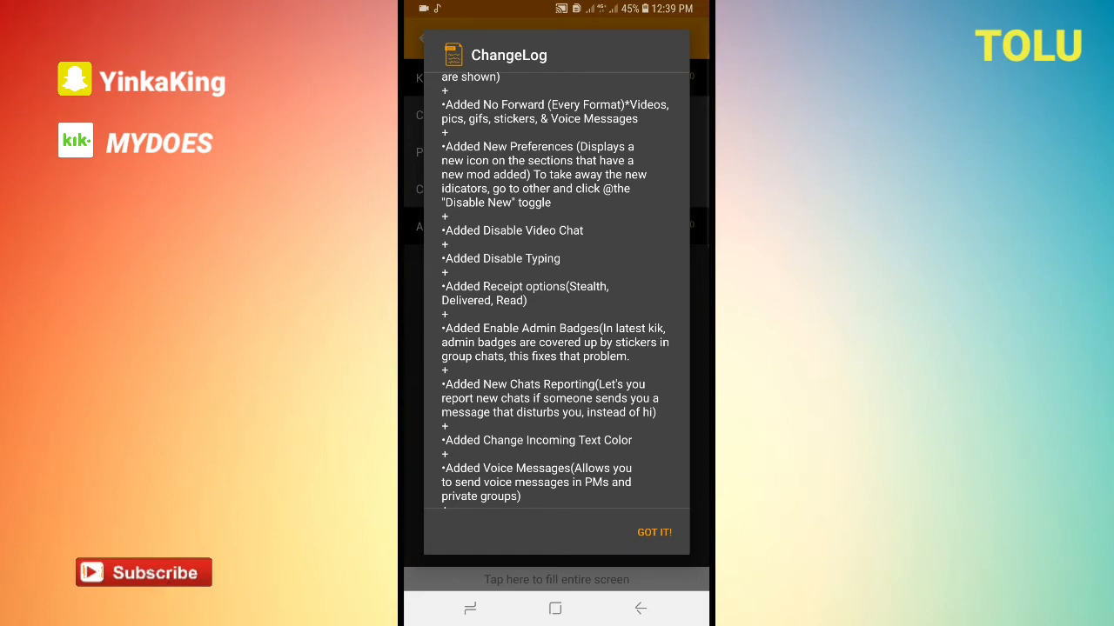
mouse_move(154, 590)
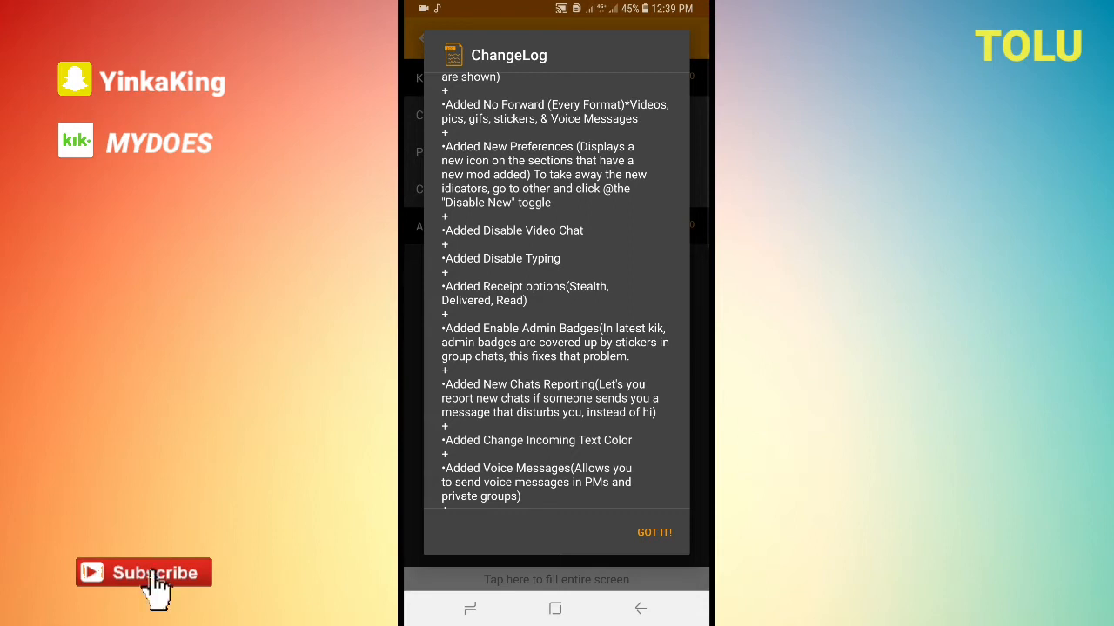
scroll("down", 3)
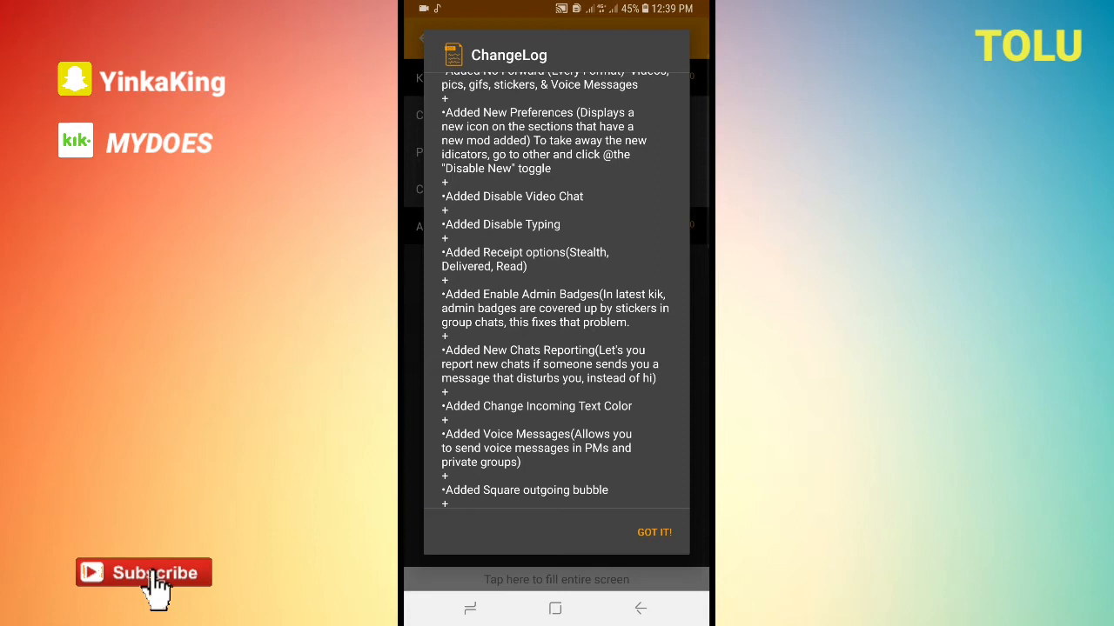
mouse_move(157, 588)
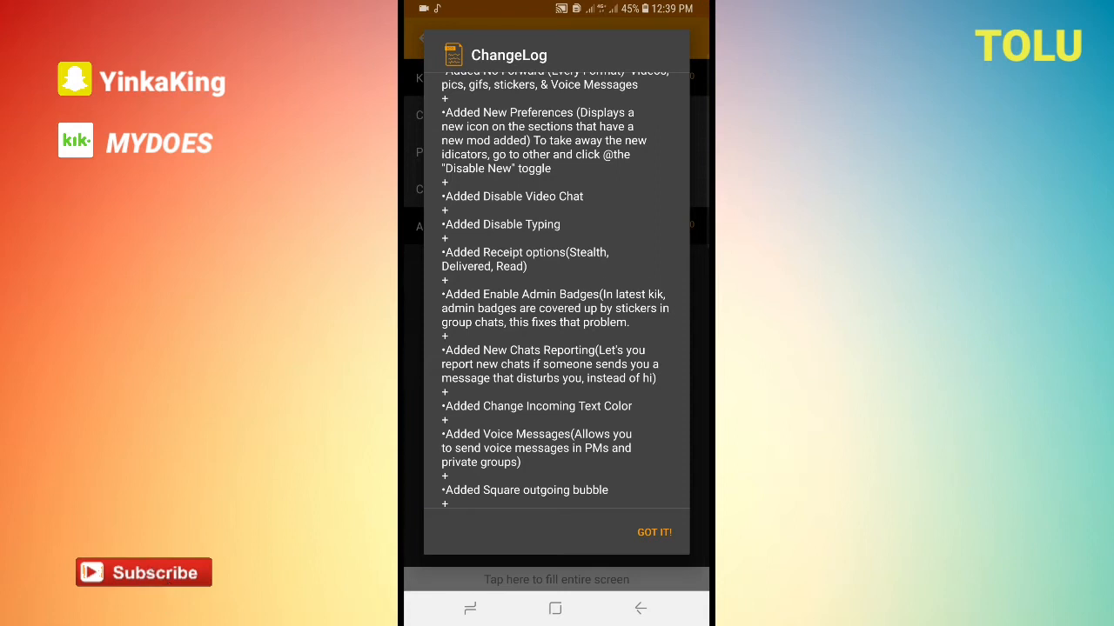
scroll("down", 3)
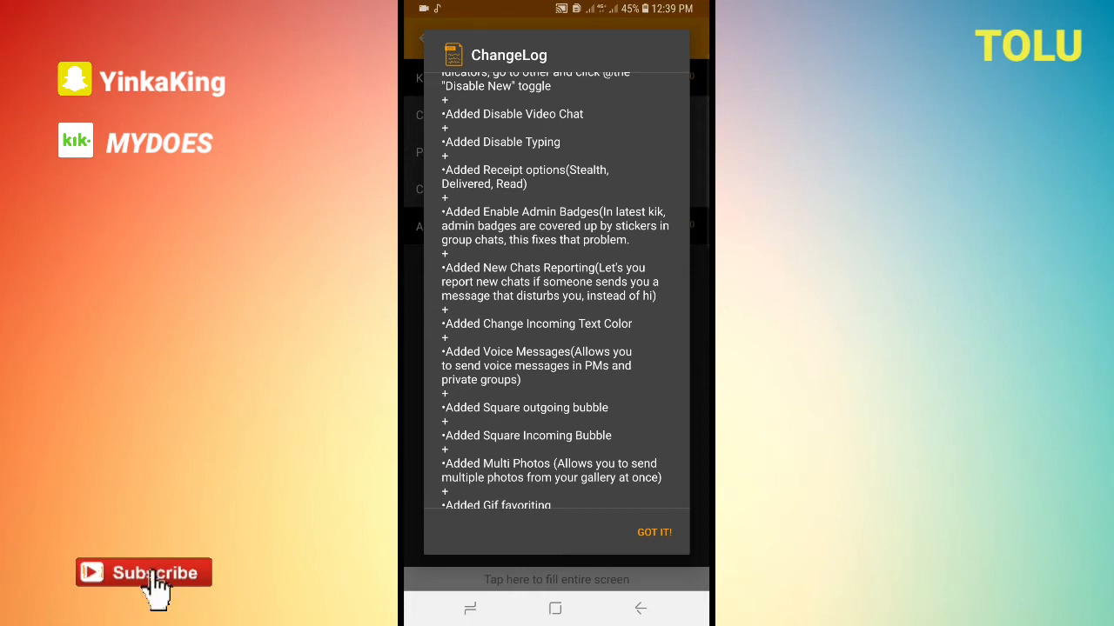
scroll("down", 3)
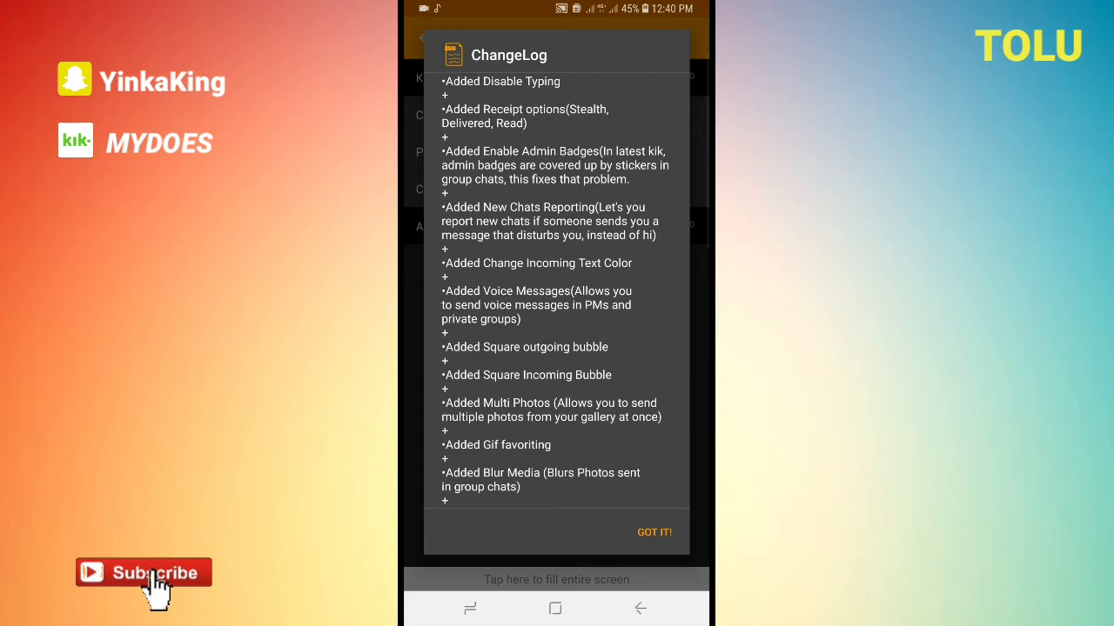
mouse_move(157, 592)
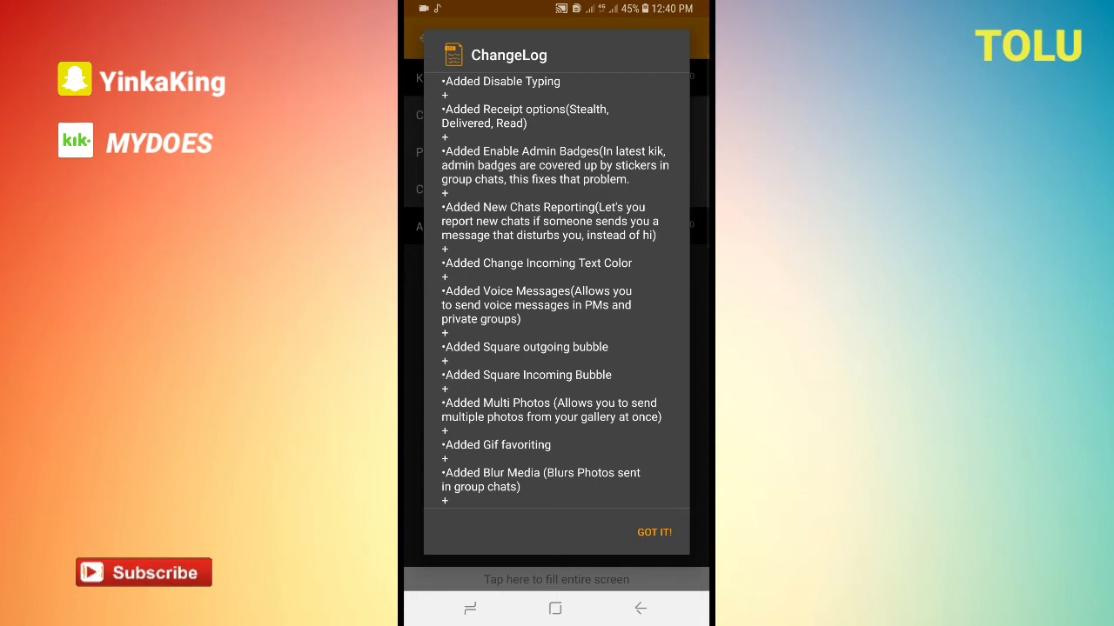
scroll("down", 3)
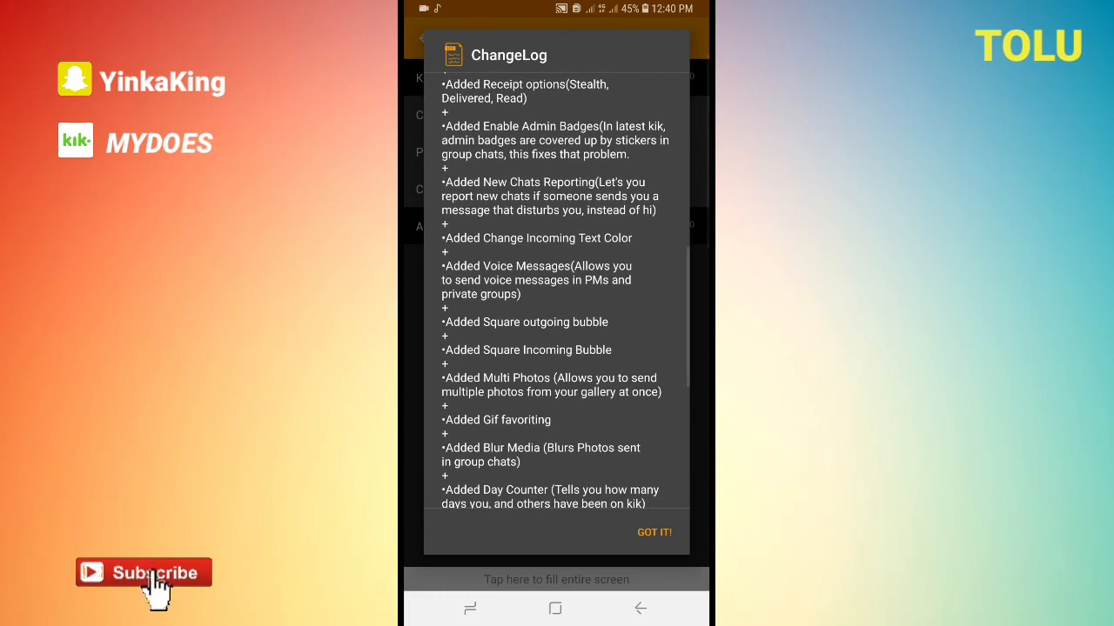
scroll("down", 3)
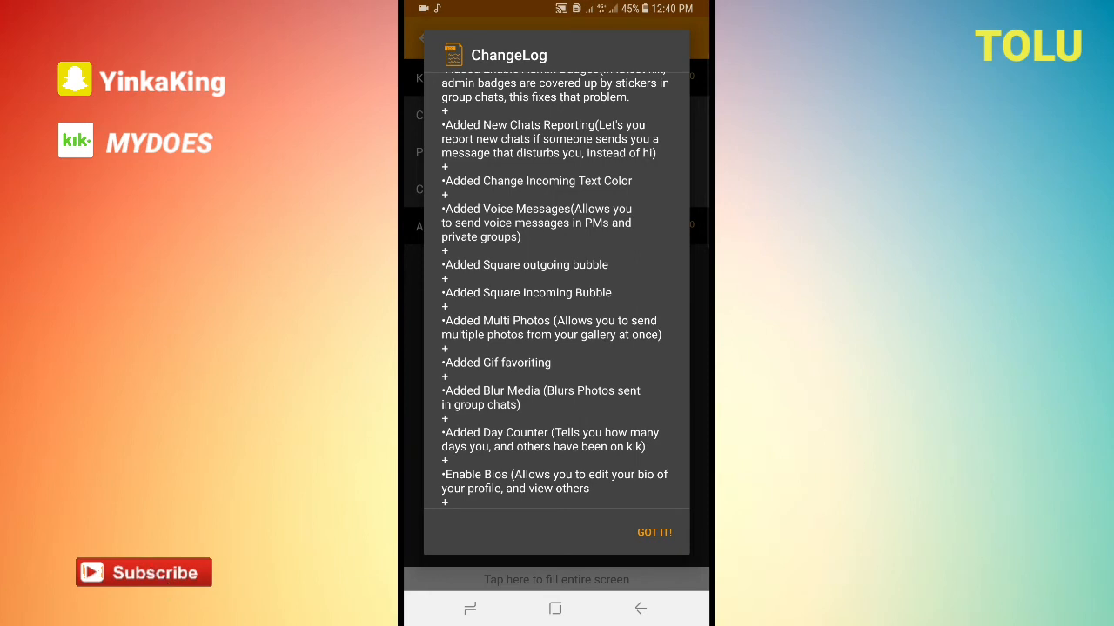
scroll("down", 3)
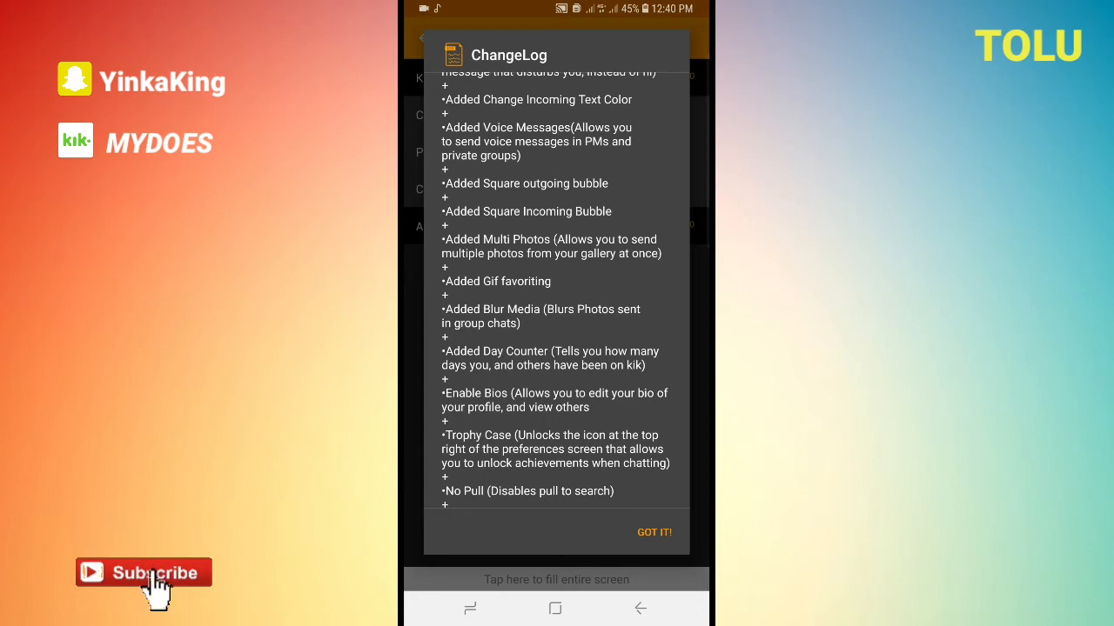
scroll("down", 3)
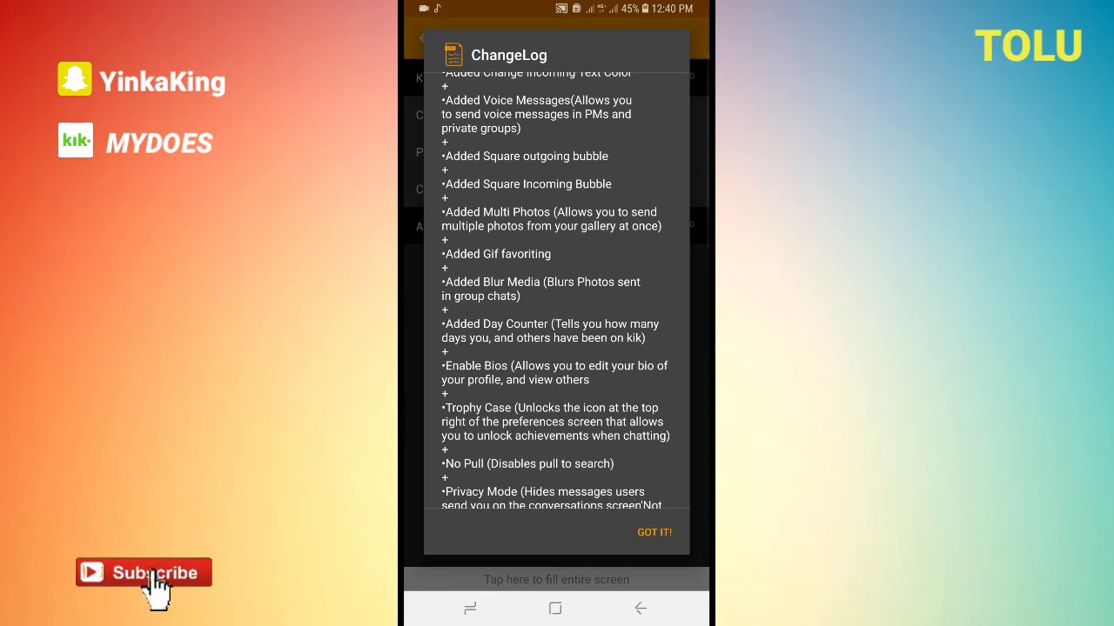
scroll("down", 3)
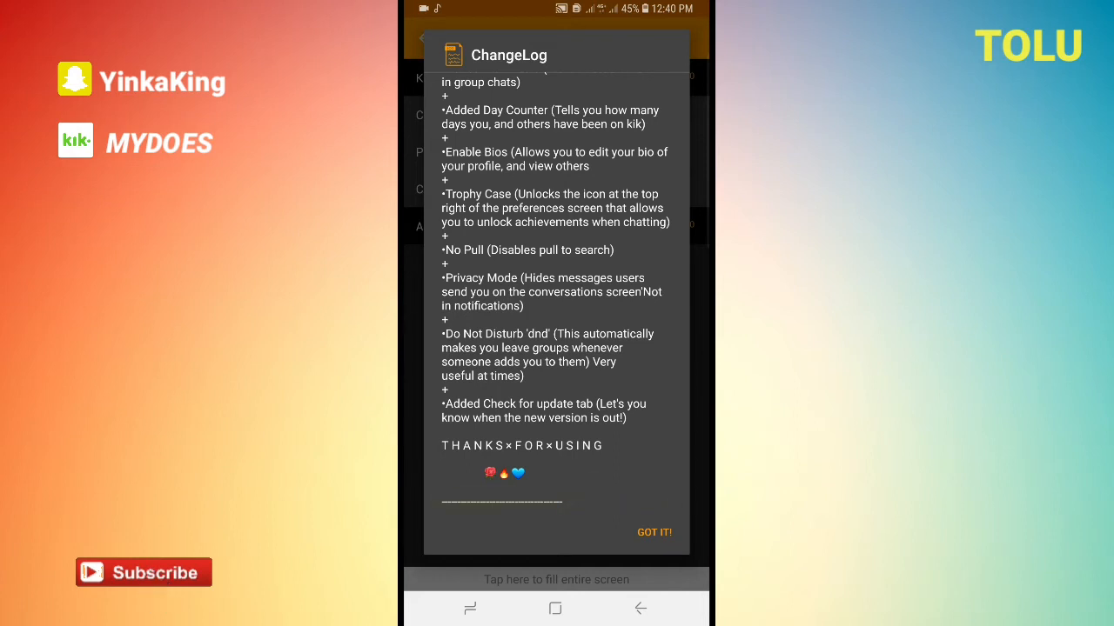
mouse_move(155, 588)
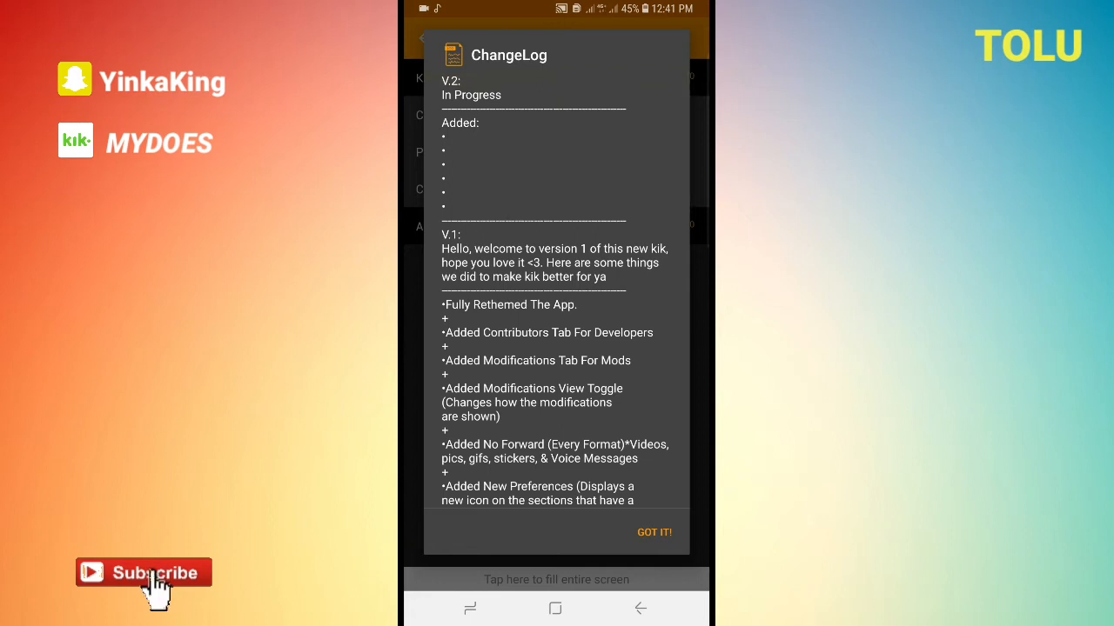
left_click(654, 533)
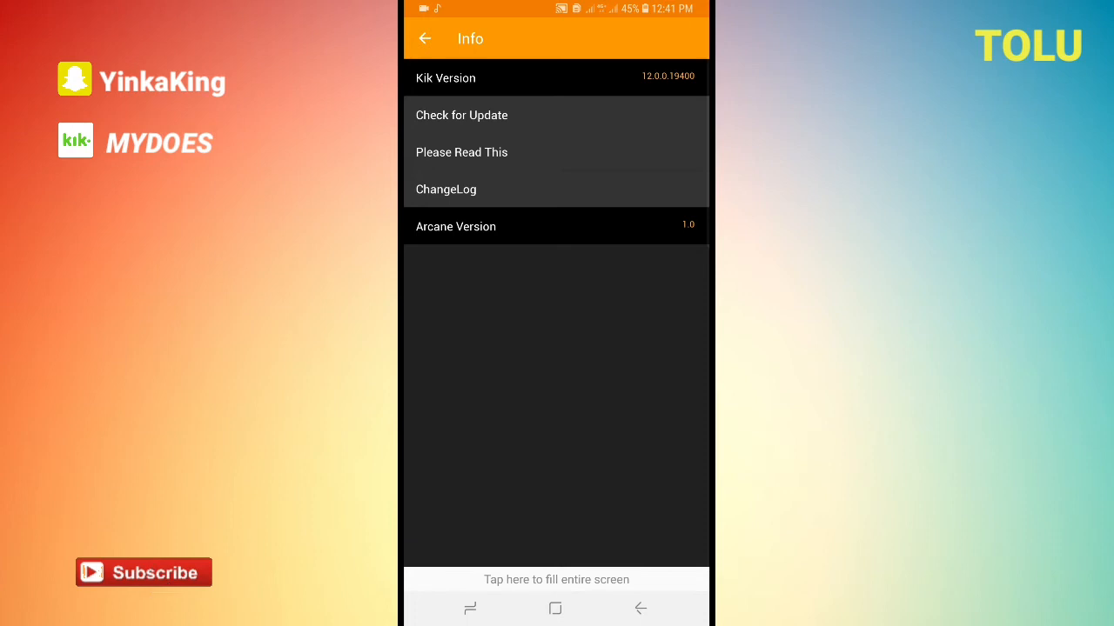
Review the Chat, Group Chat and Profile modification categories.
left_click(425, 38)
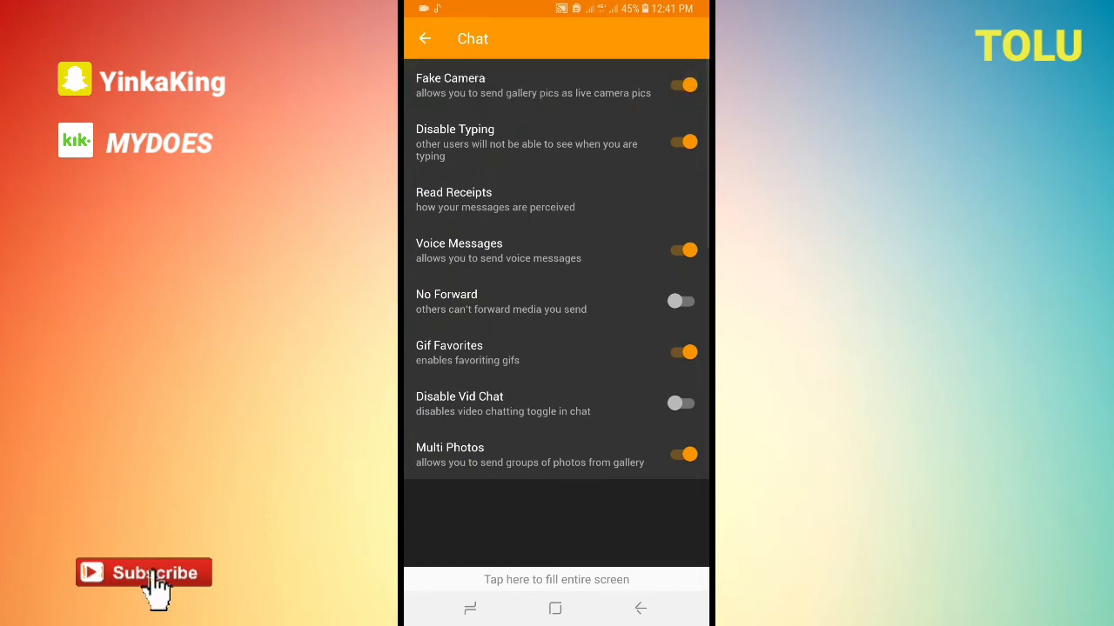
left_click(557, 198)
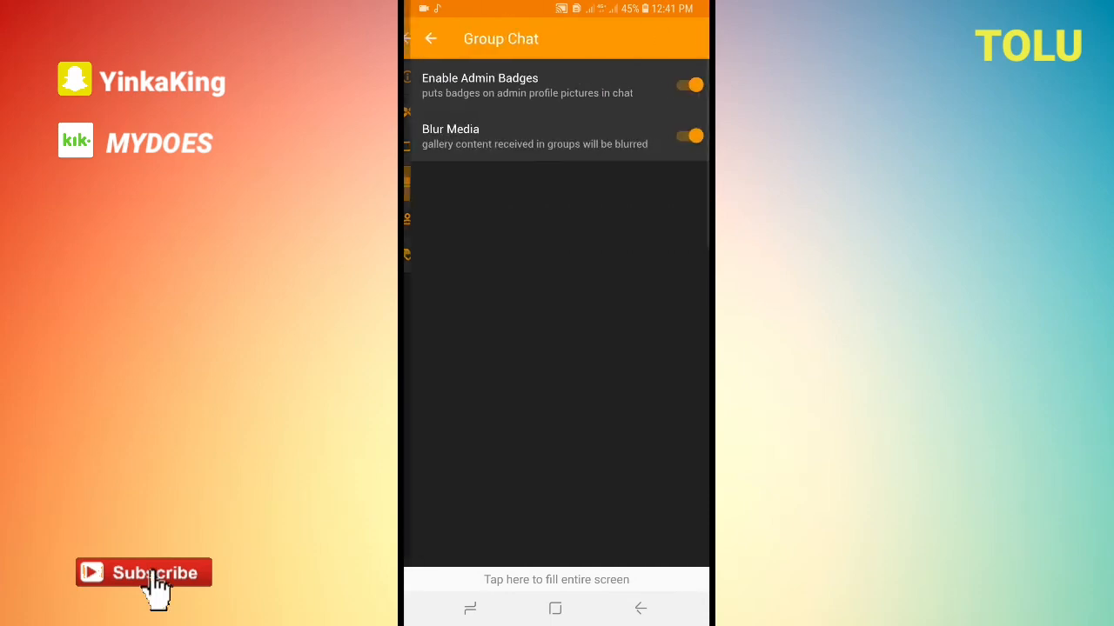
left_click(414, 219)
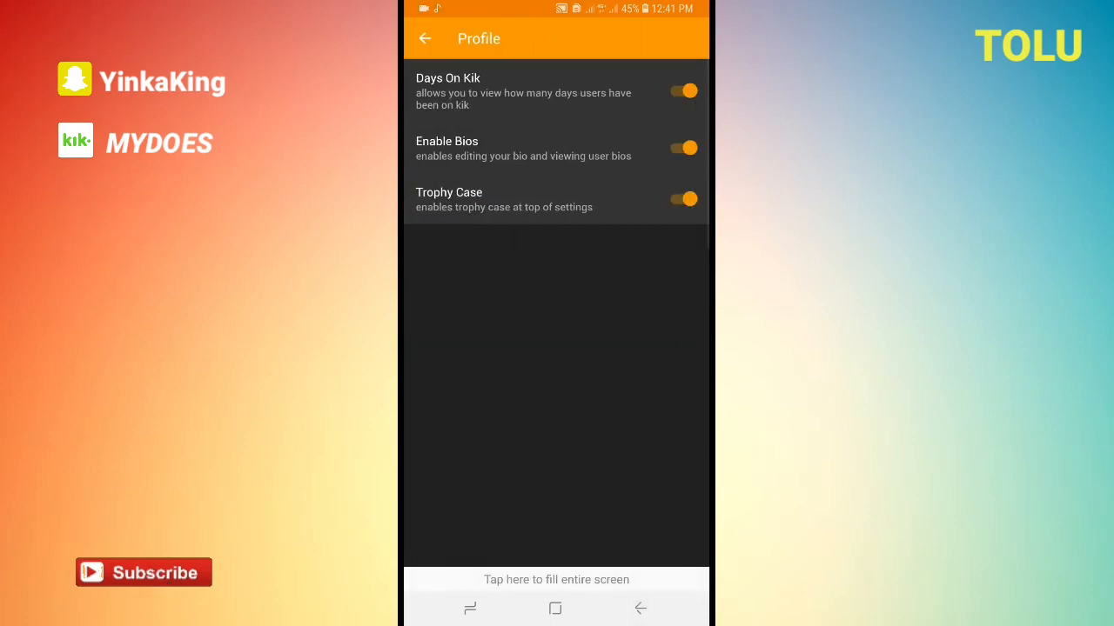
left_click(425, 38)
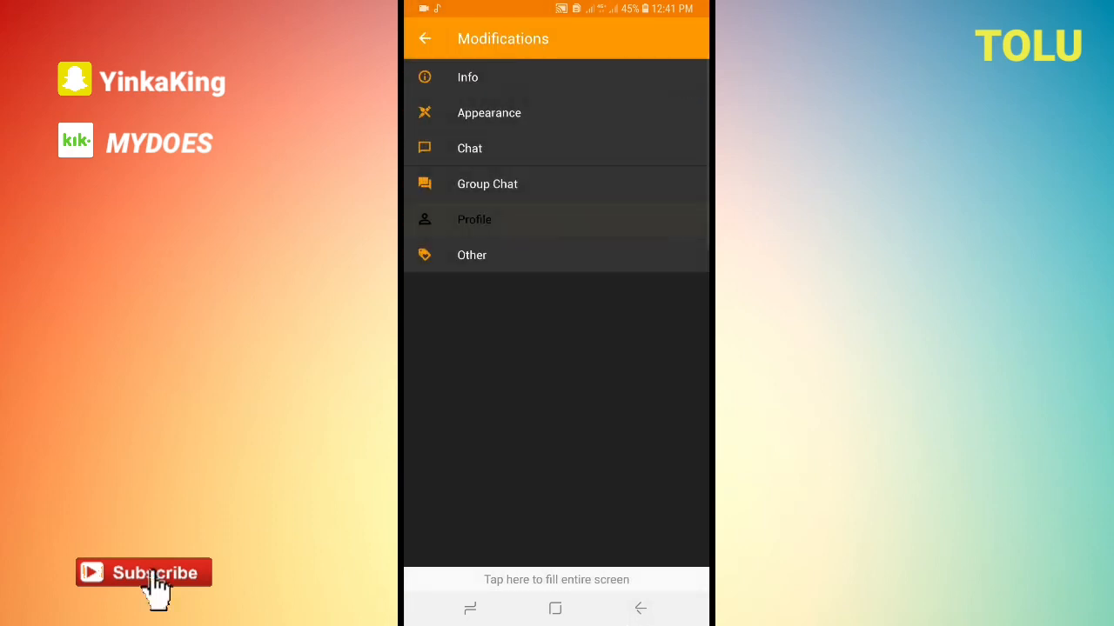
In Other modifications, toggle Privacy Mode on and back off.
left_click(472, 254)
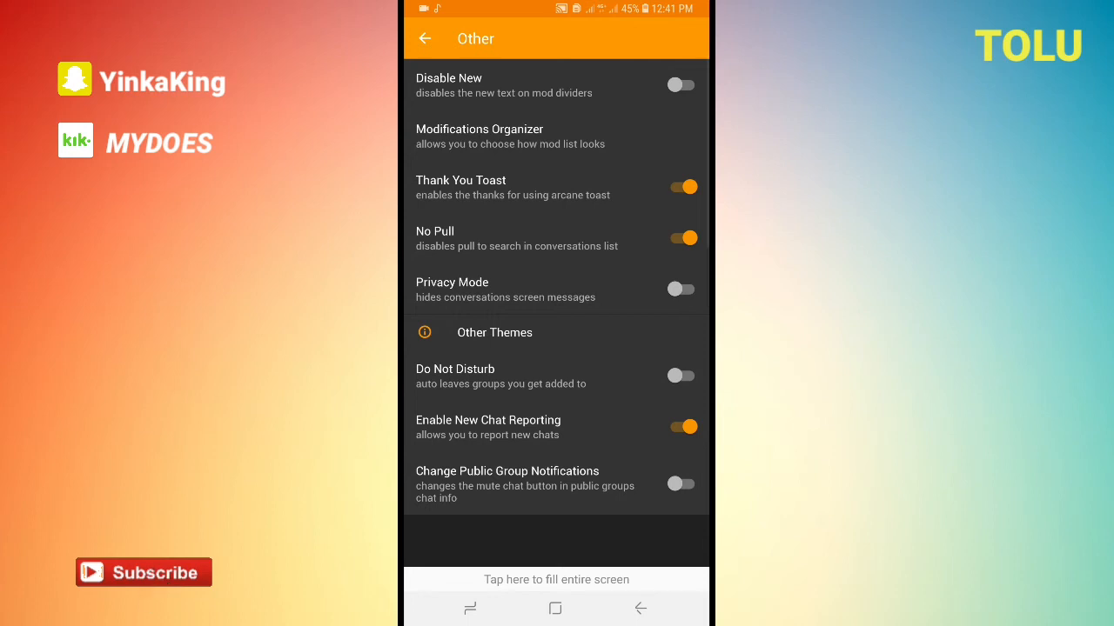
left_click(682, 289)
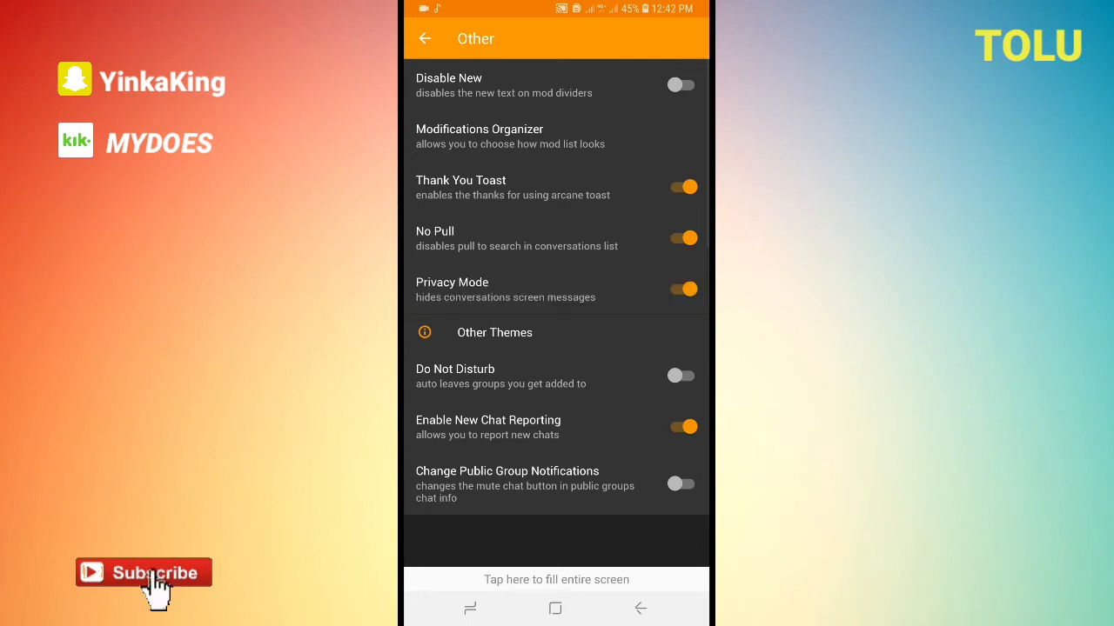
left_click(682, 289)
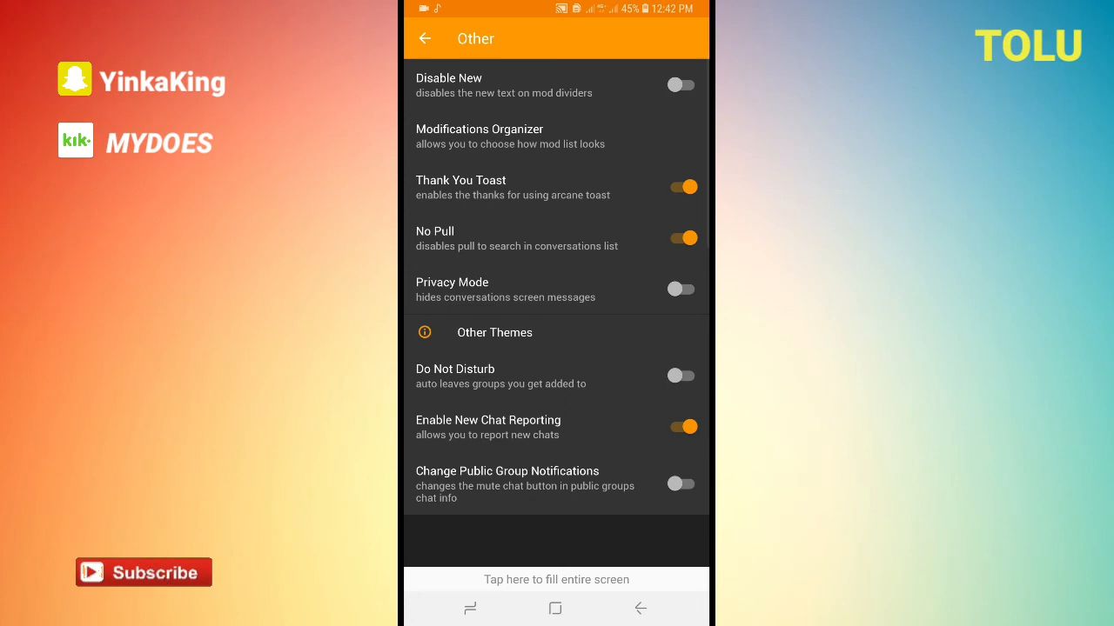
left_click(424, 38)
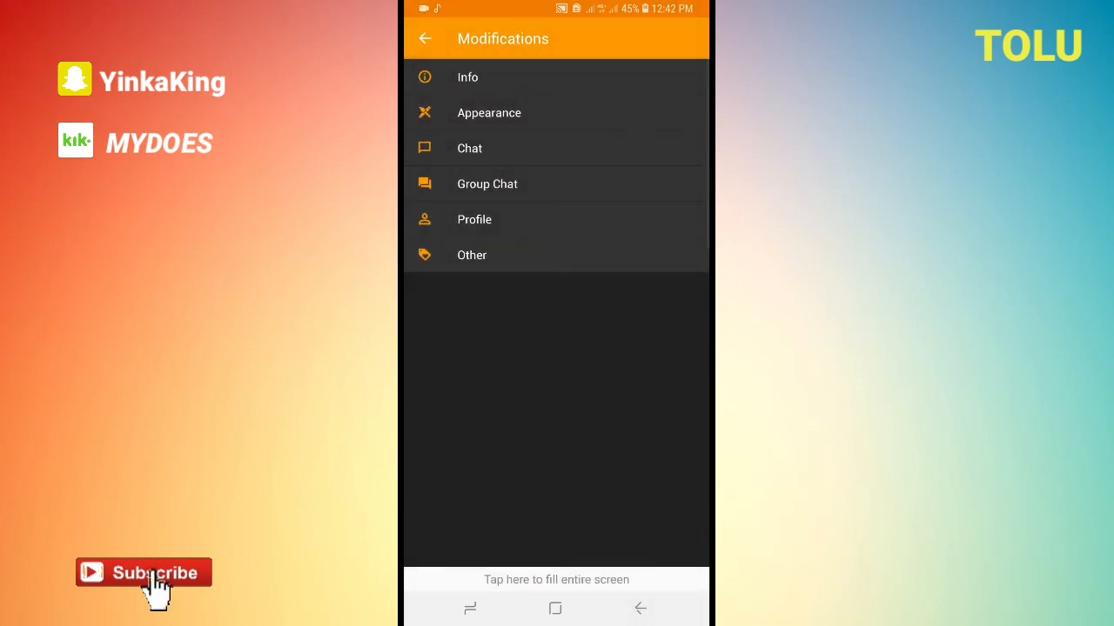
Review Appearance and Group Chat options, then back out to the main Settings page.
left_click(489, 112)
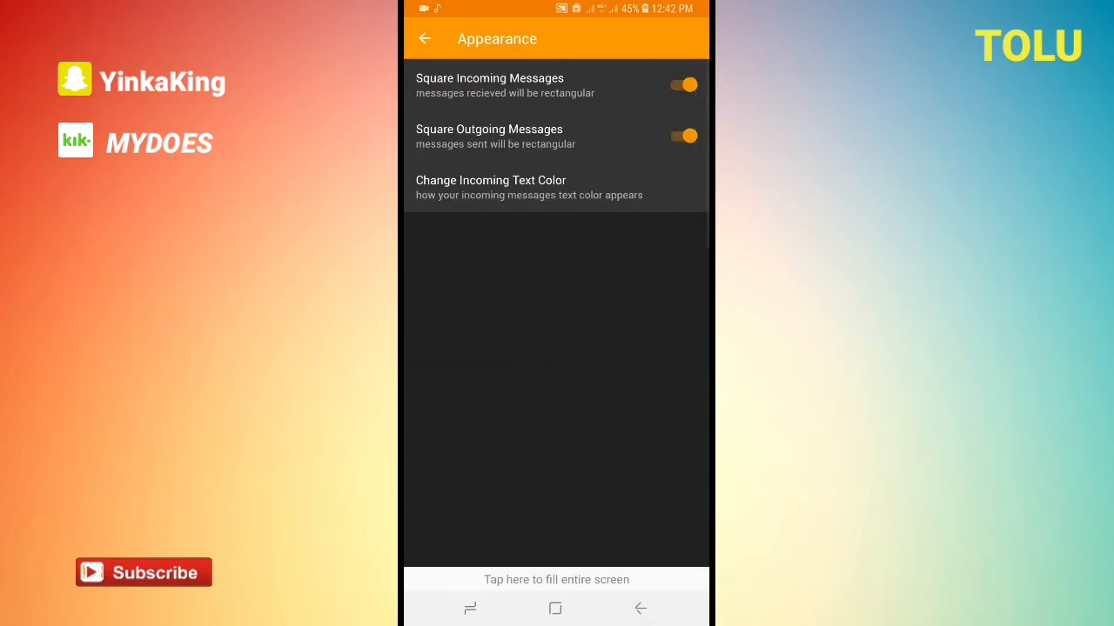
left_click(424, 39)
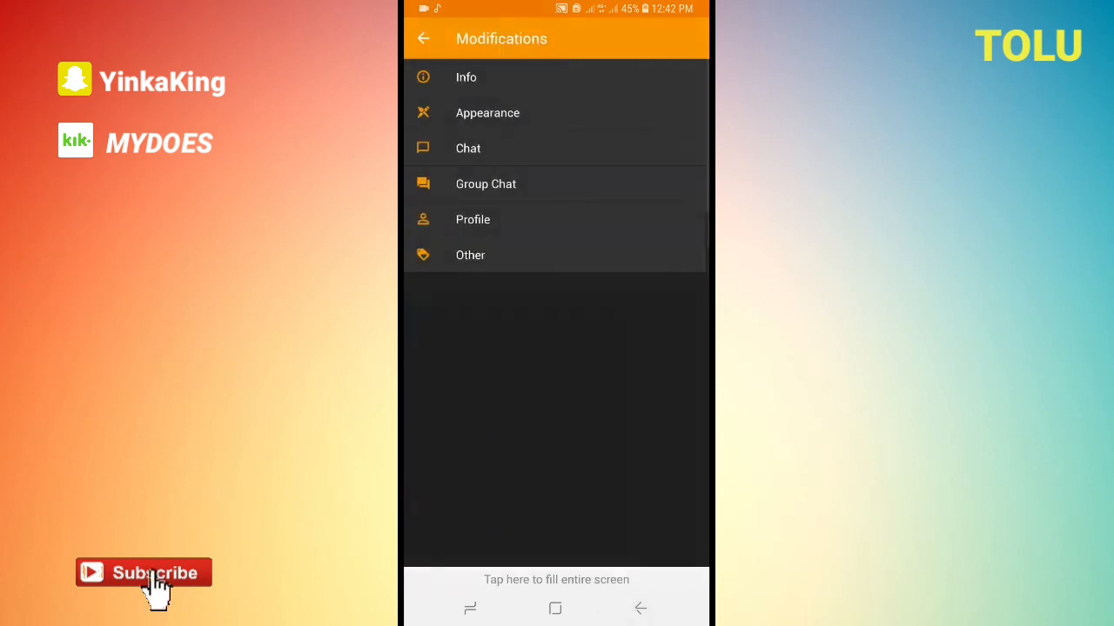
left_click(473, 220)
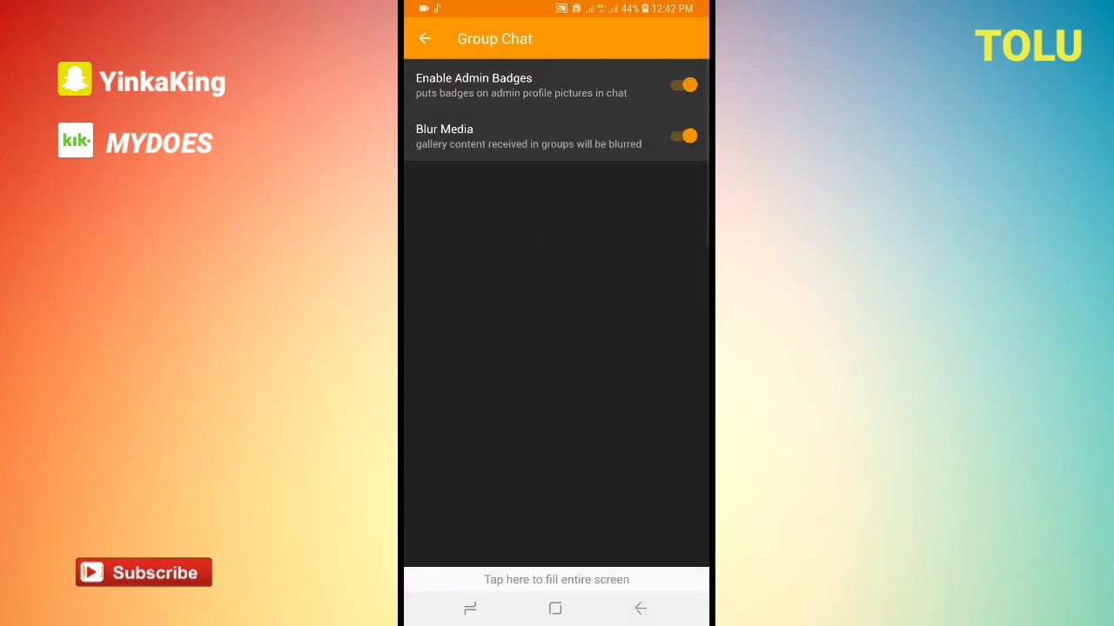
left_click(425, 38)
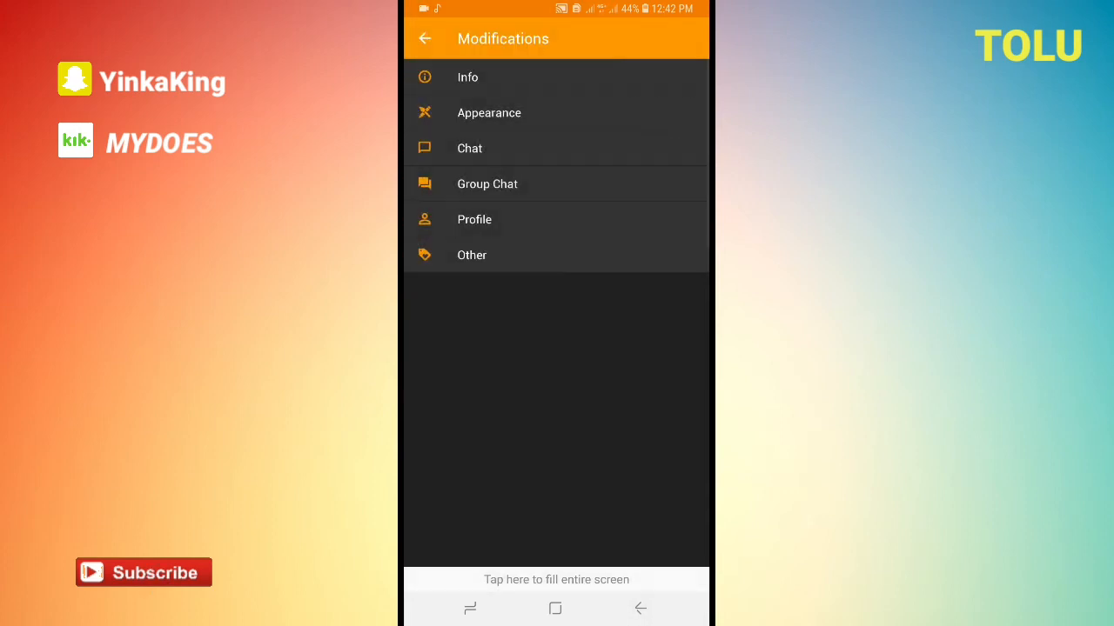
left_click(424, 38)
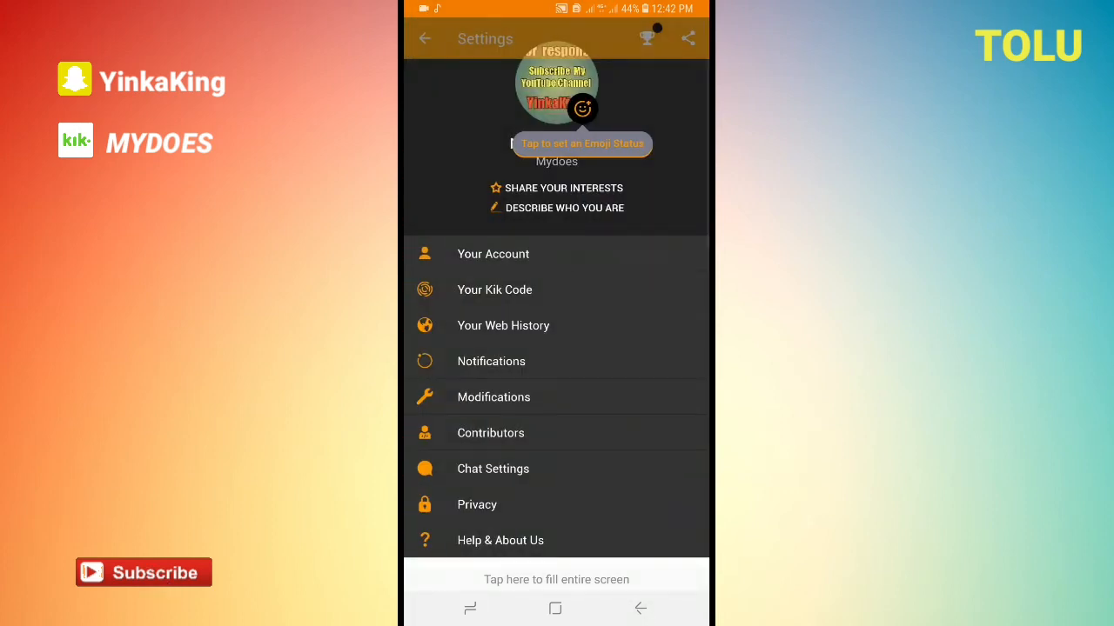
View the Contributors page crediting Unf4giv9 as designer and KinkyGod as developer.
left_click(490, 432)
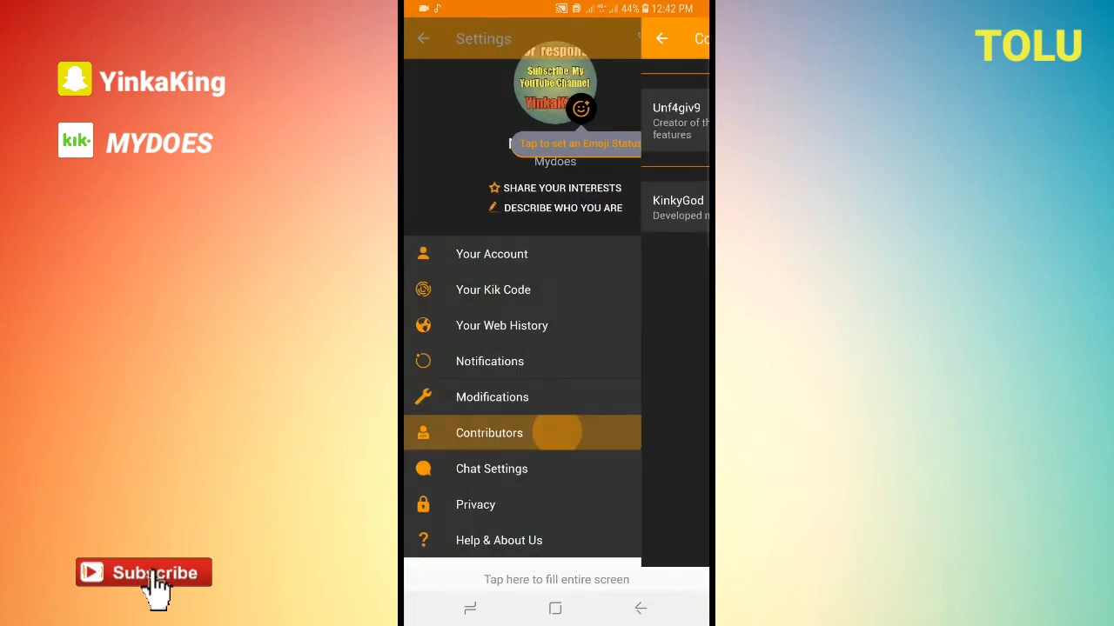
left_click(489, 432)
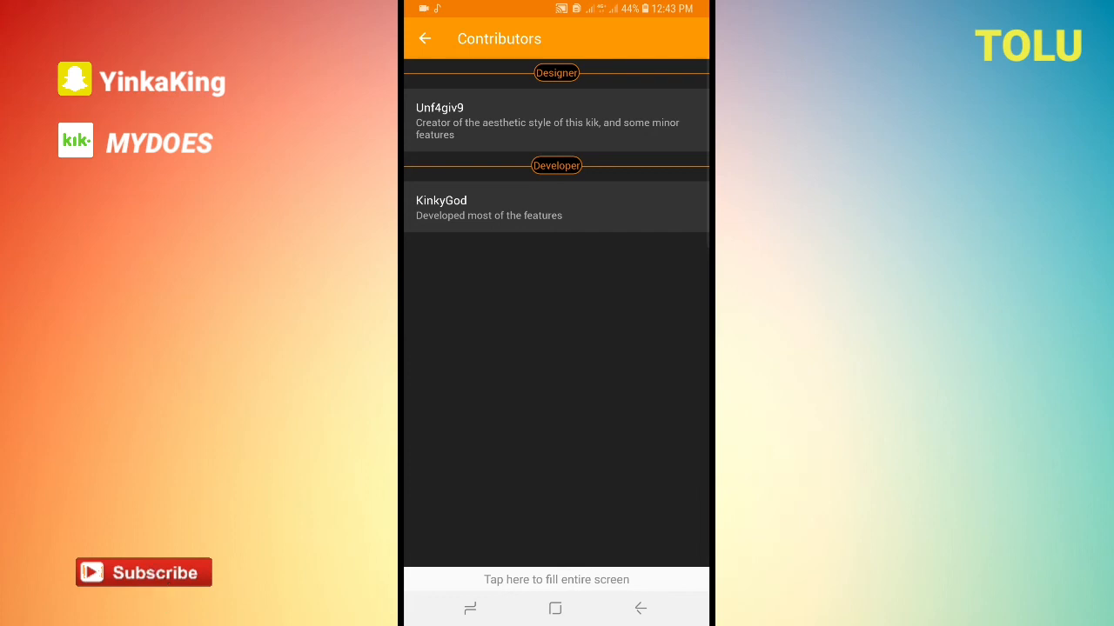
mouse_move(156, 583)
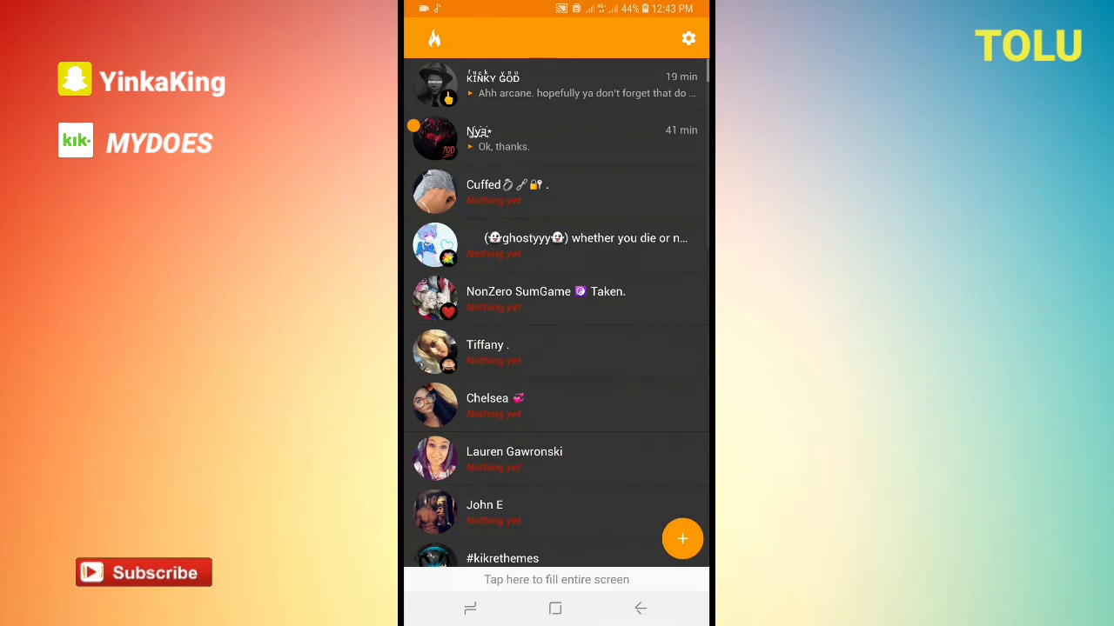
Leave ArcaneKik and return to the Android home screen.
left_click(688, 39)
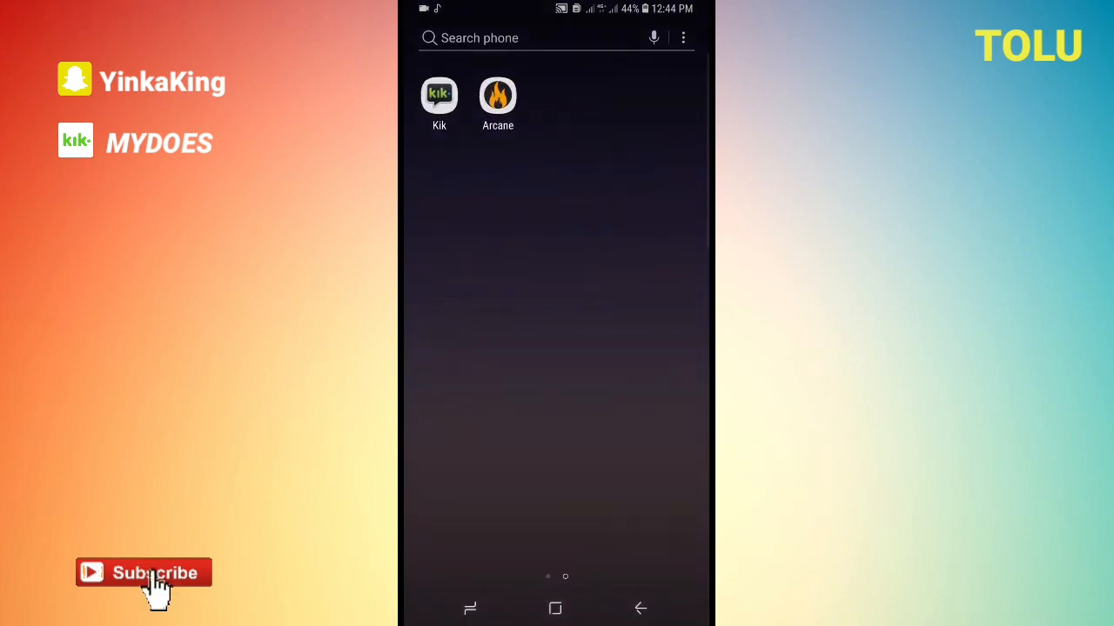
left_click(640, 609)
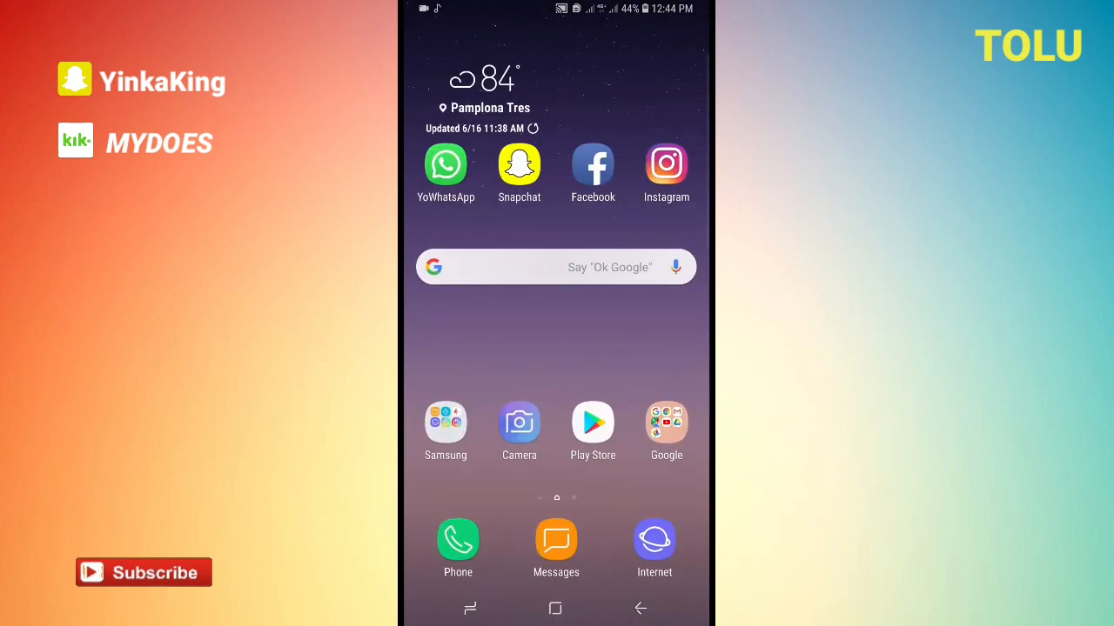